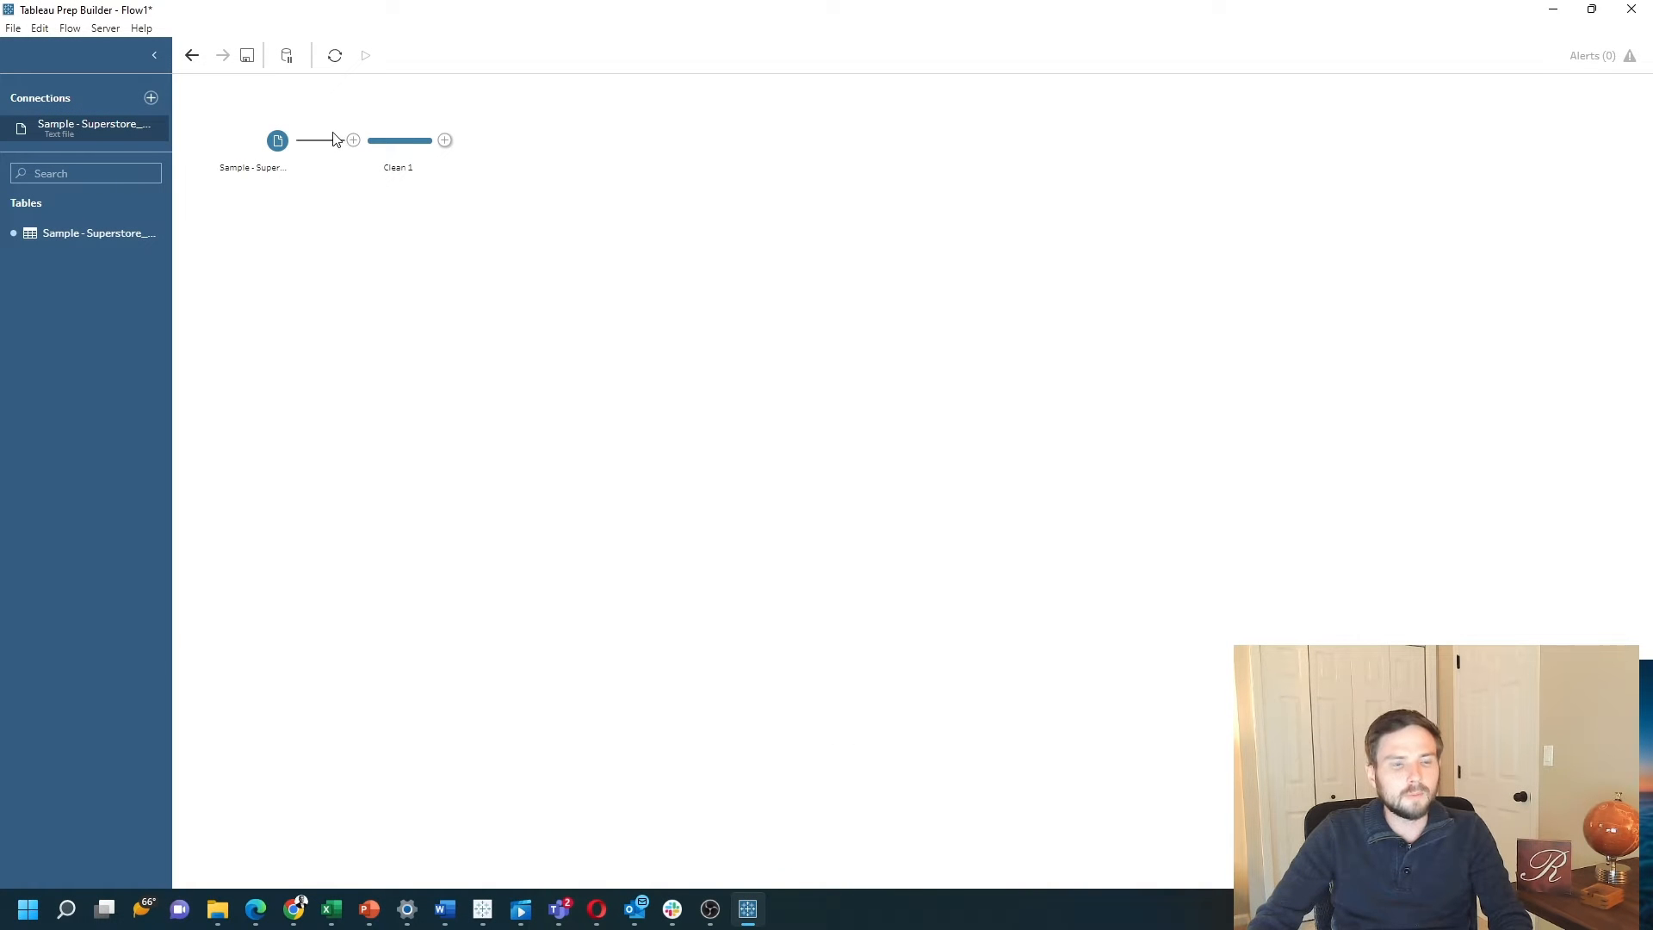
Select the Clean 1 step to preview its Superstore profile pane and data grid.
click(397, 140)
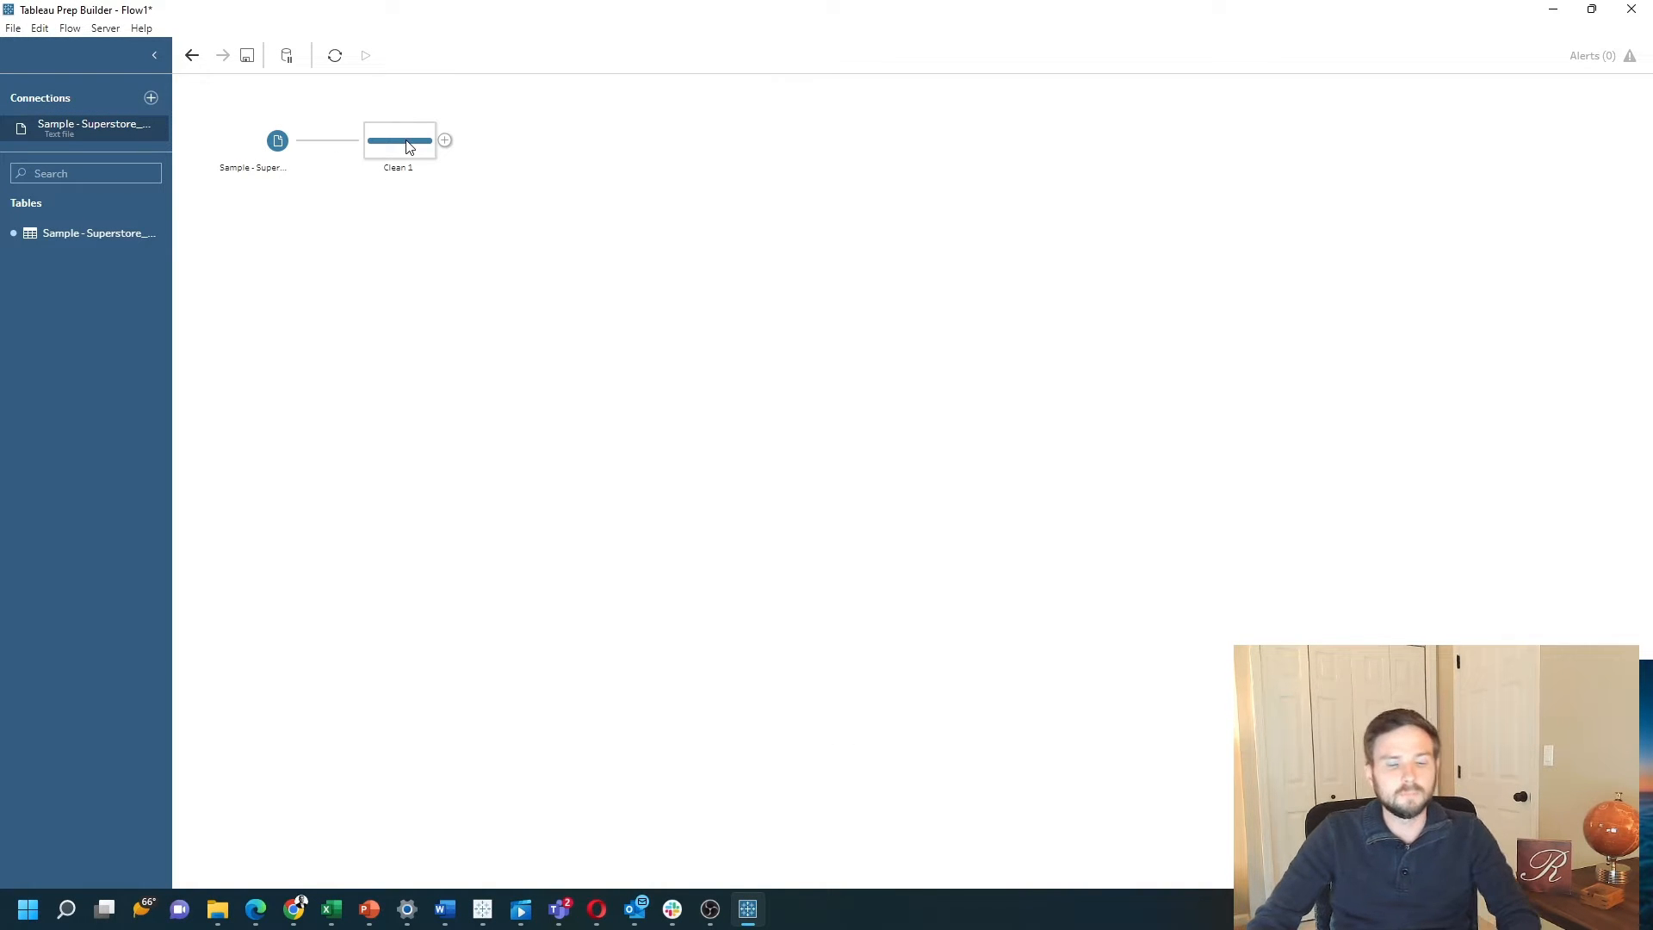
click(398, 140)
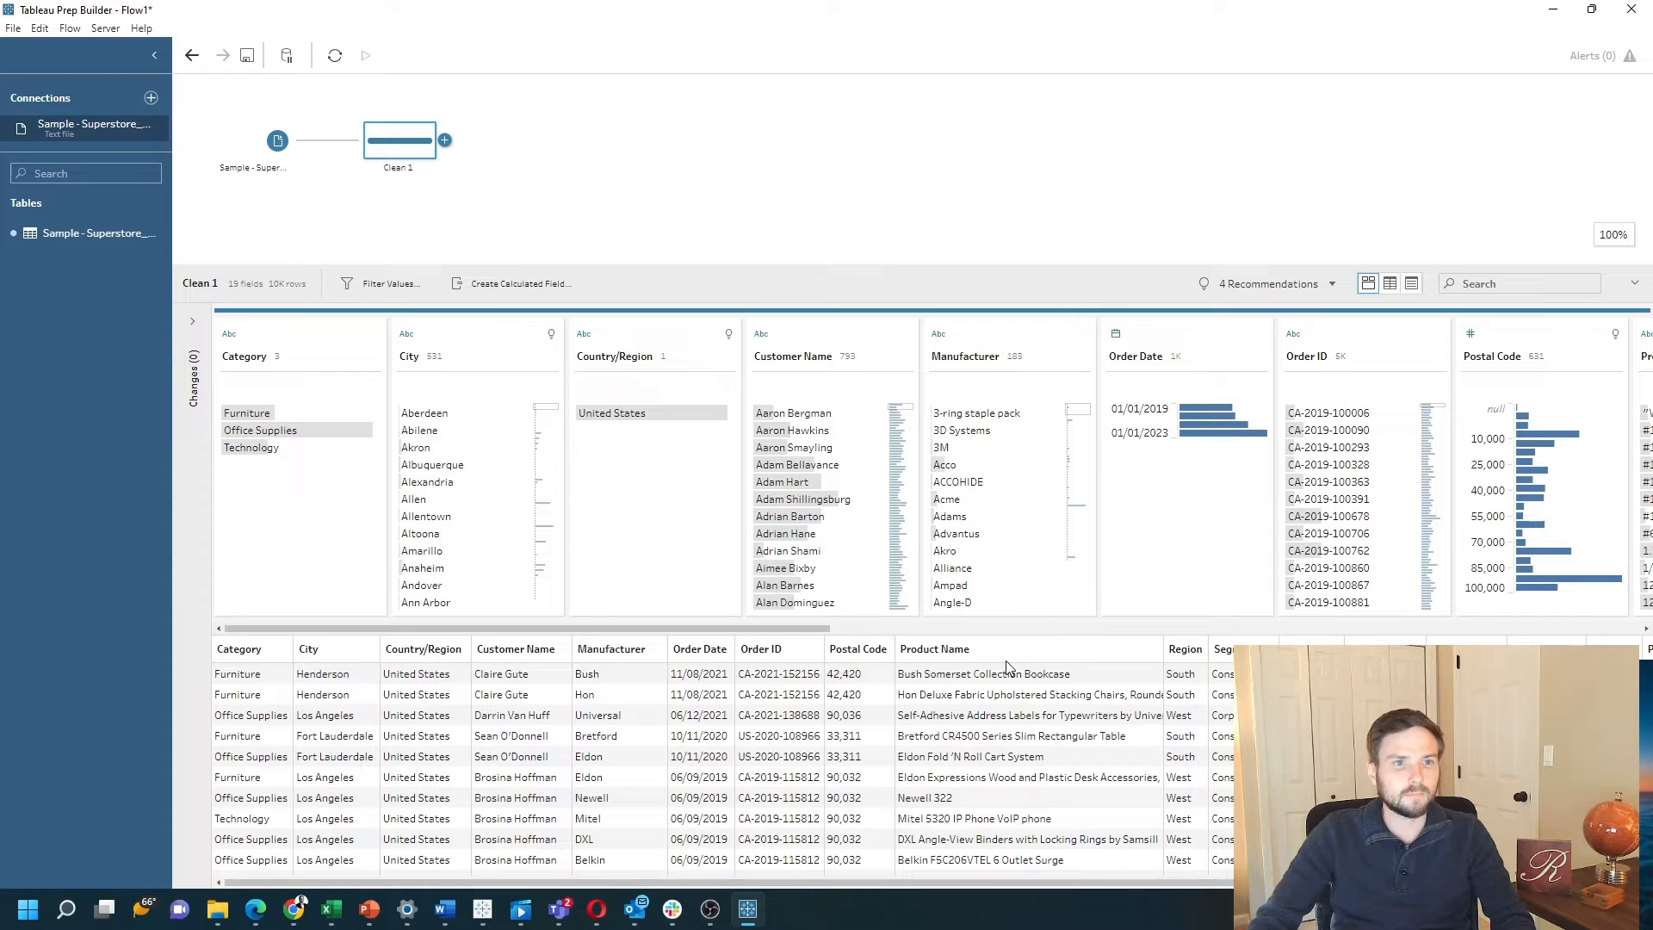
Add an Aggregate step after Clean 1 from the Add menu.
click(444, 139)
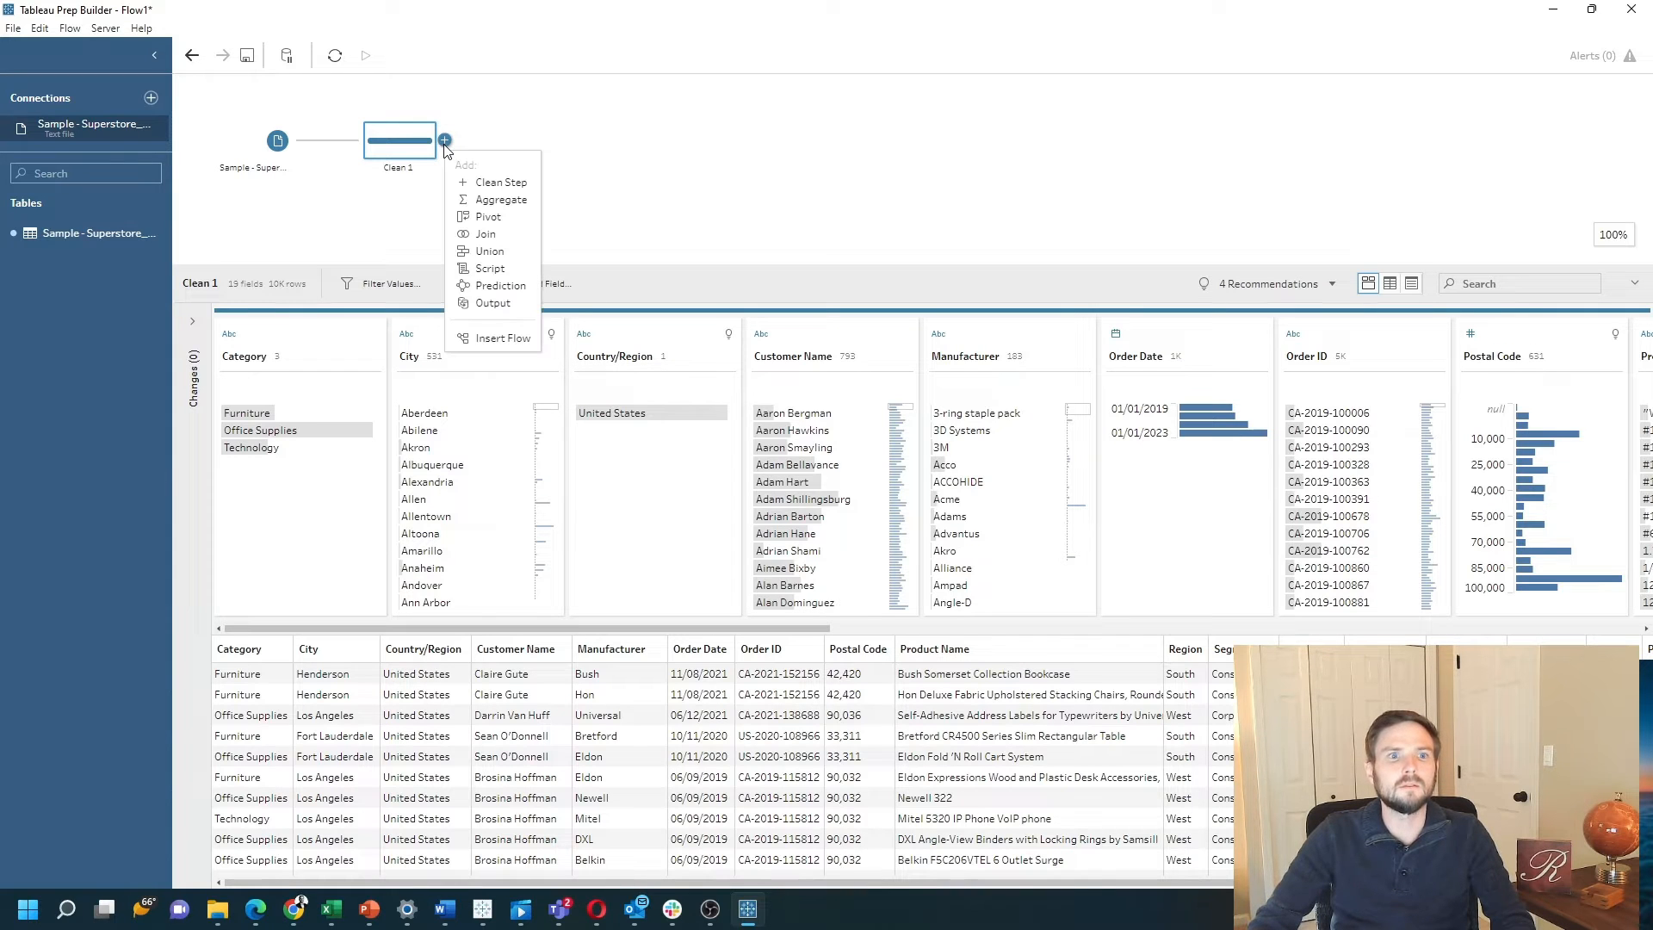
mouse_move(501, 199)
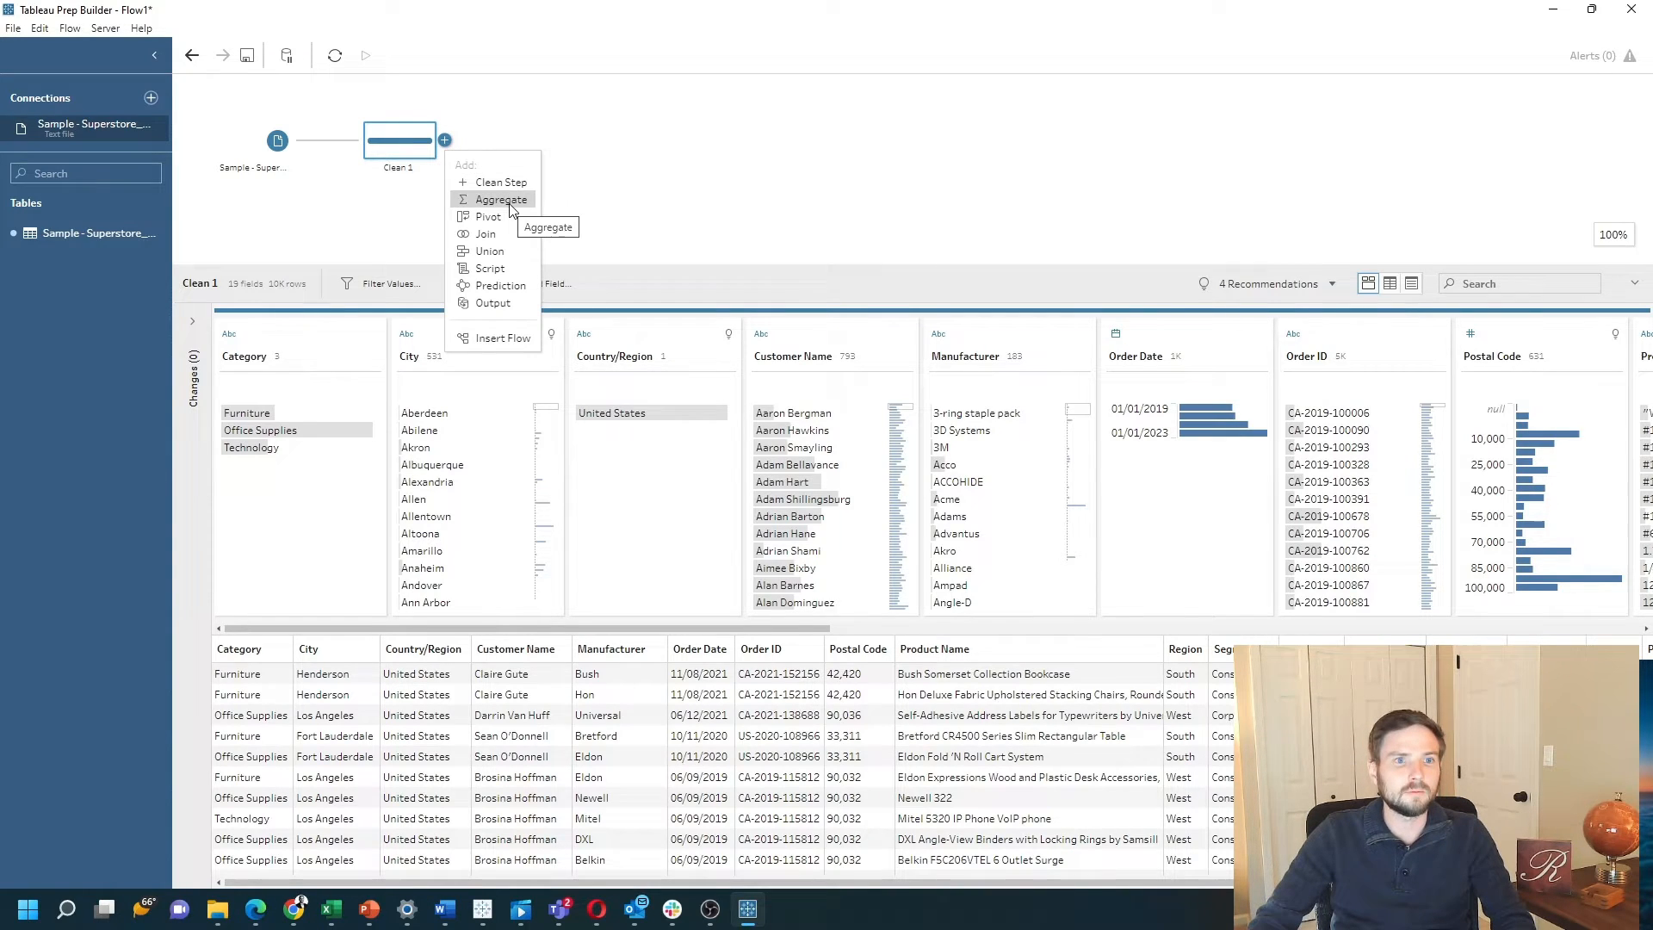
click(500, 200)
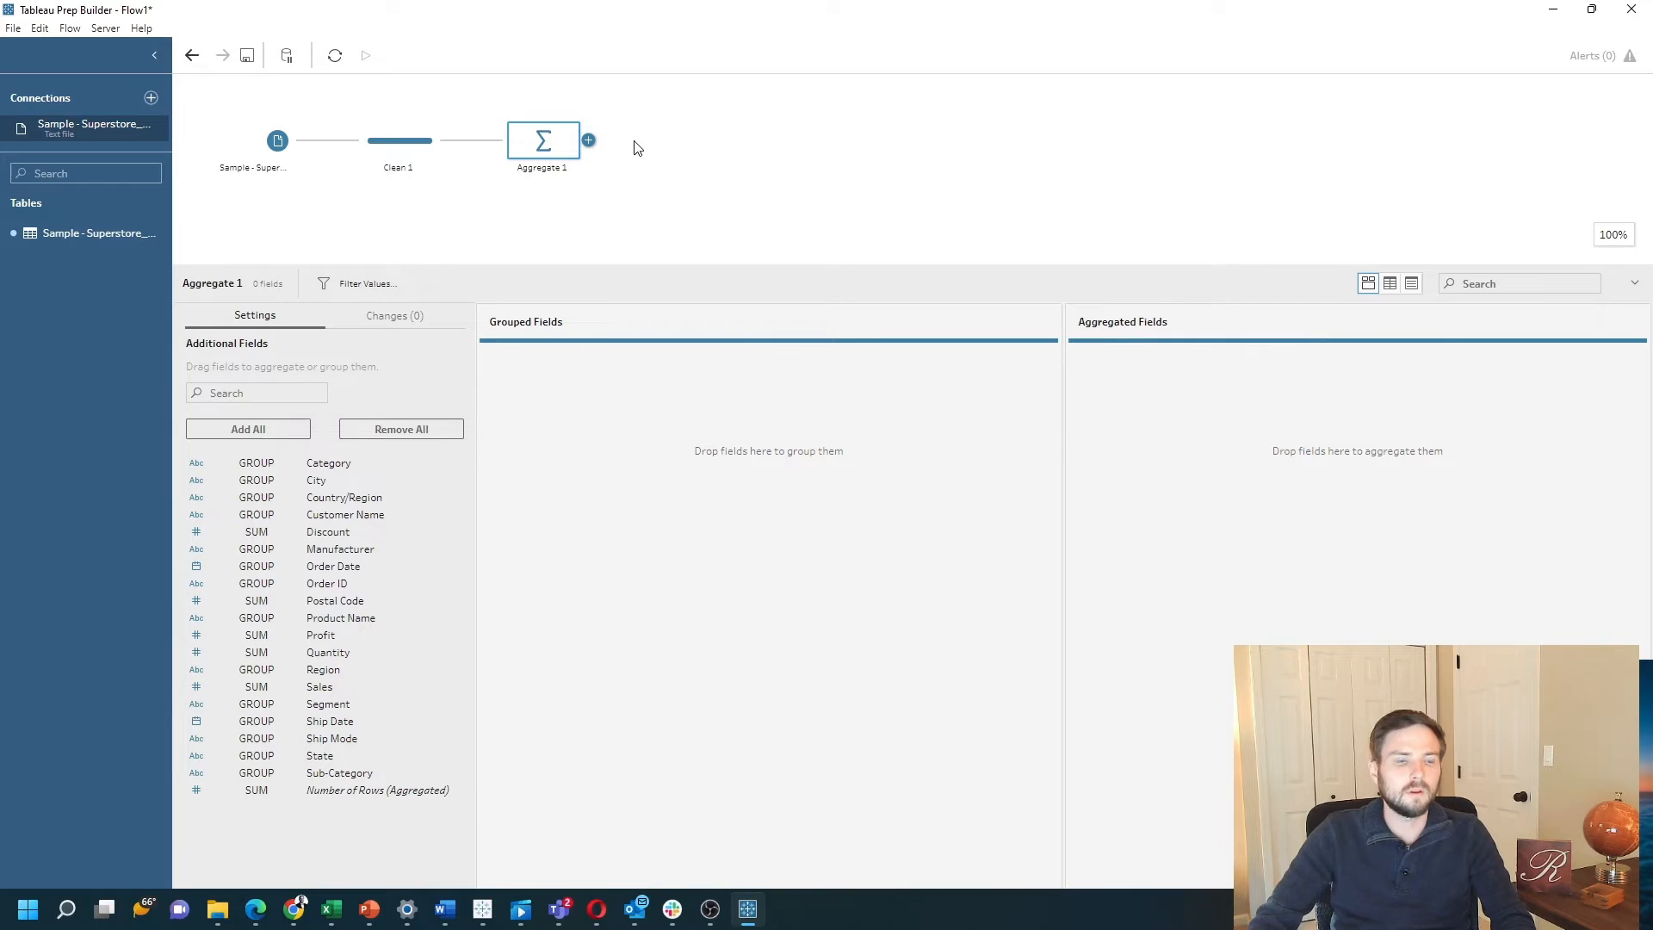
mouse_move(675, 429)
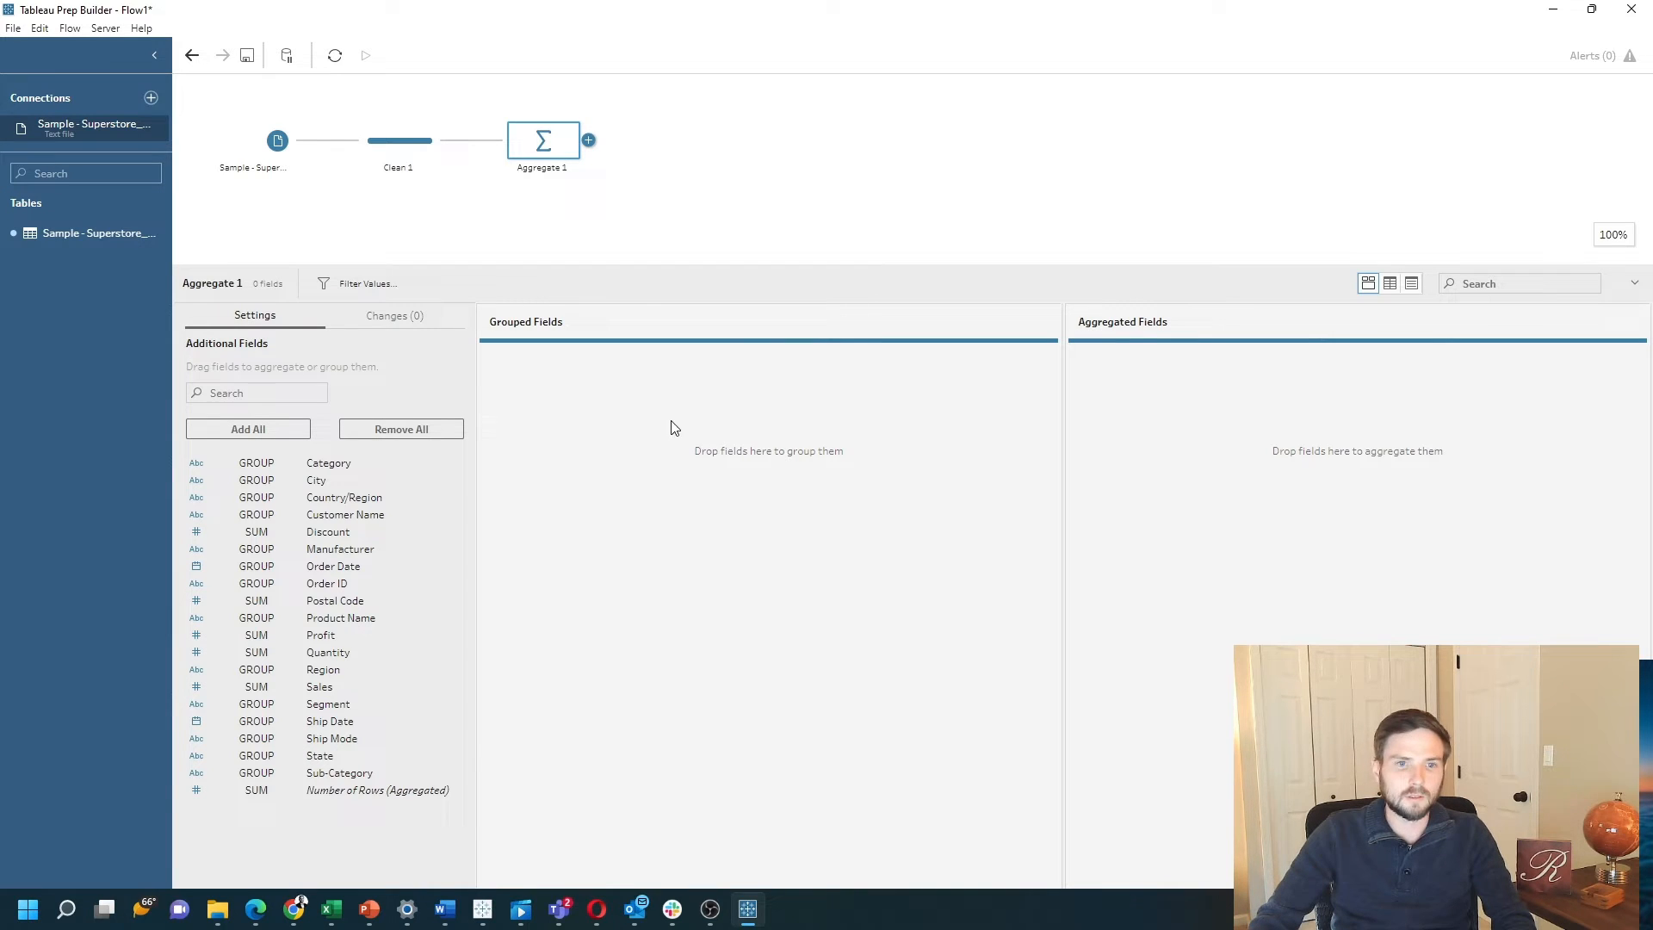
mouse_move(883, 408)
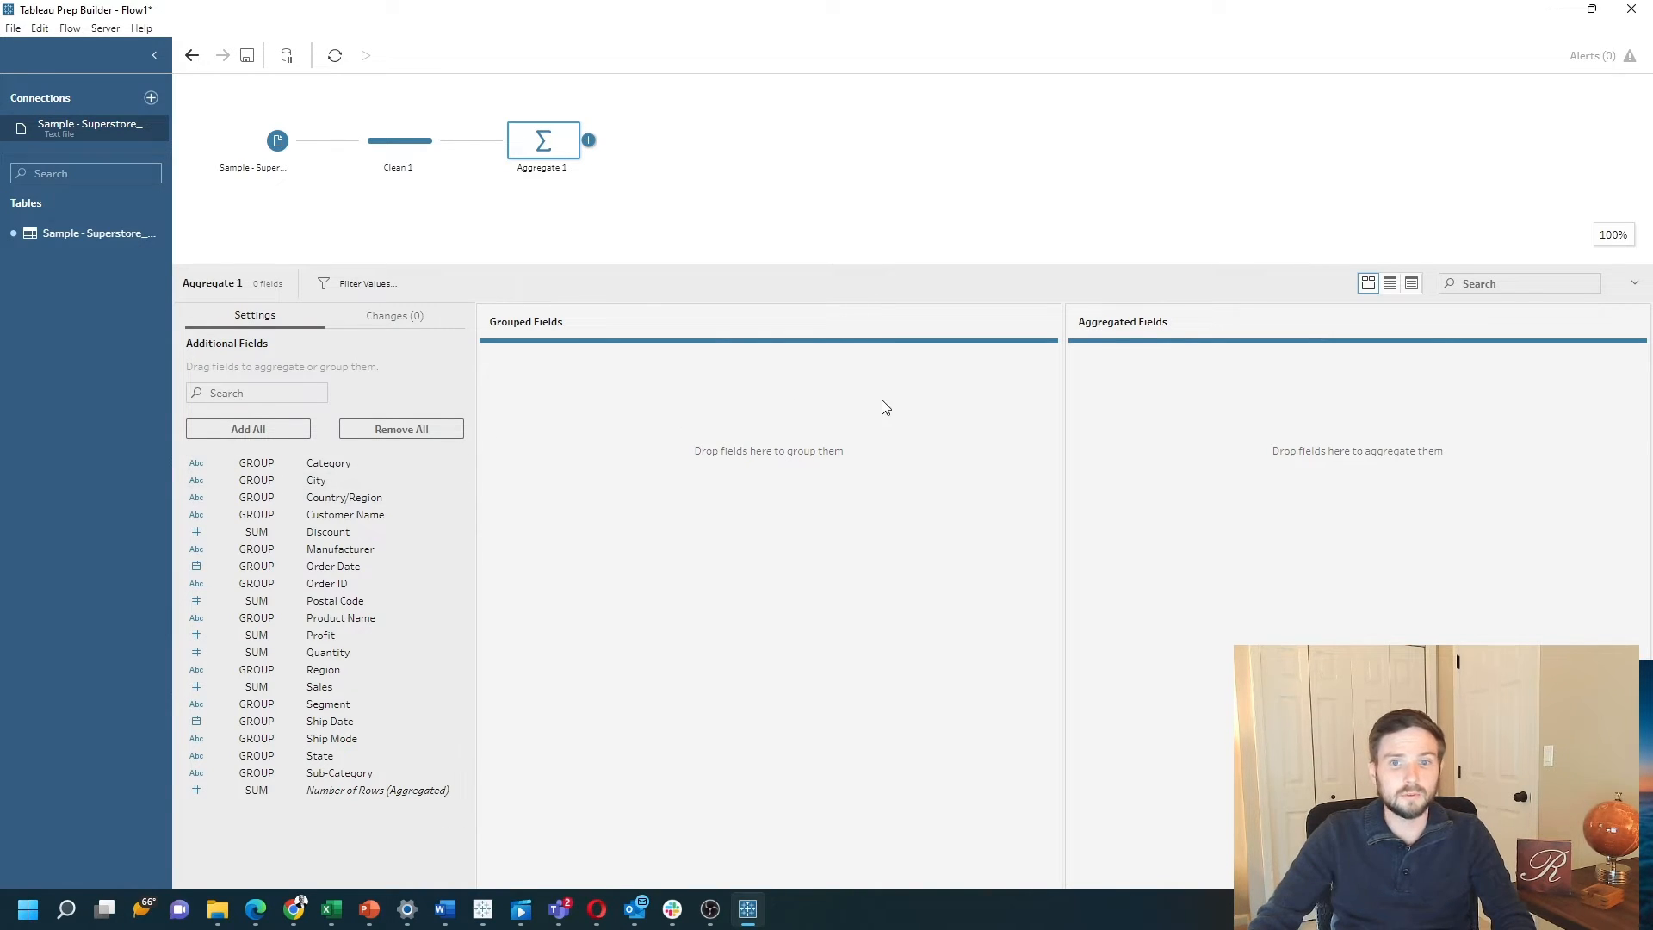
mouse_move(670, 442)
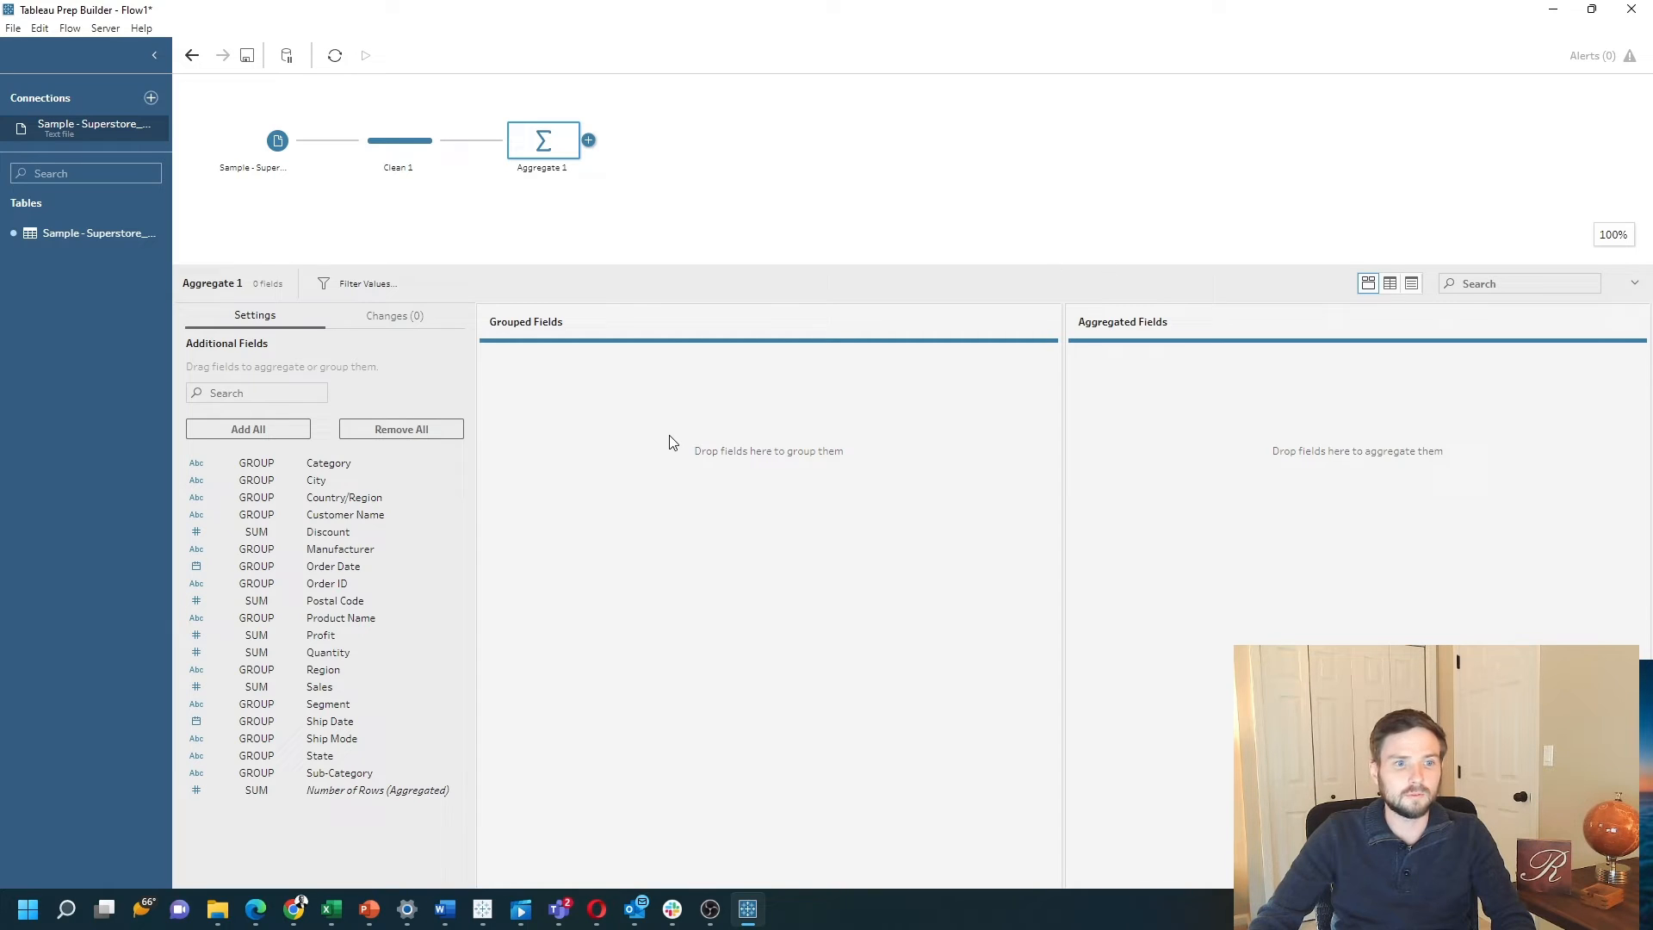
mouse_move(353, 741)
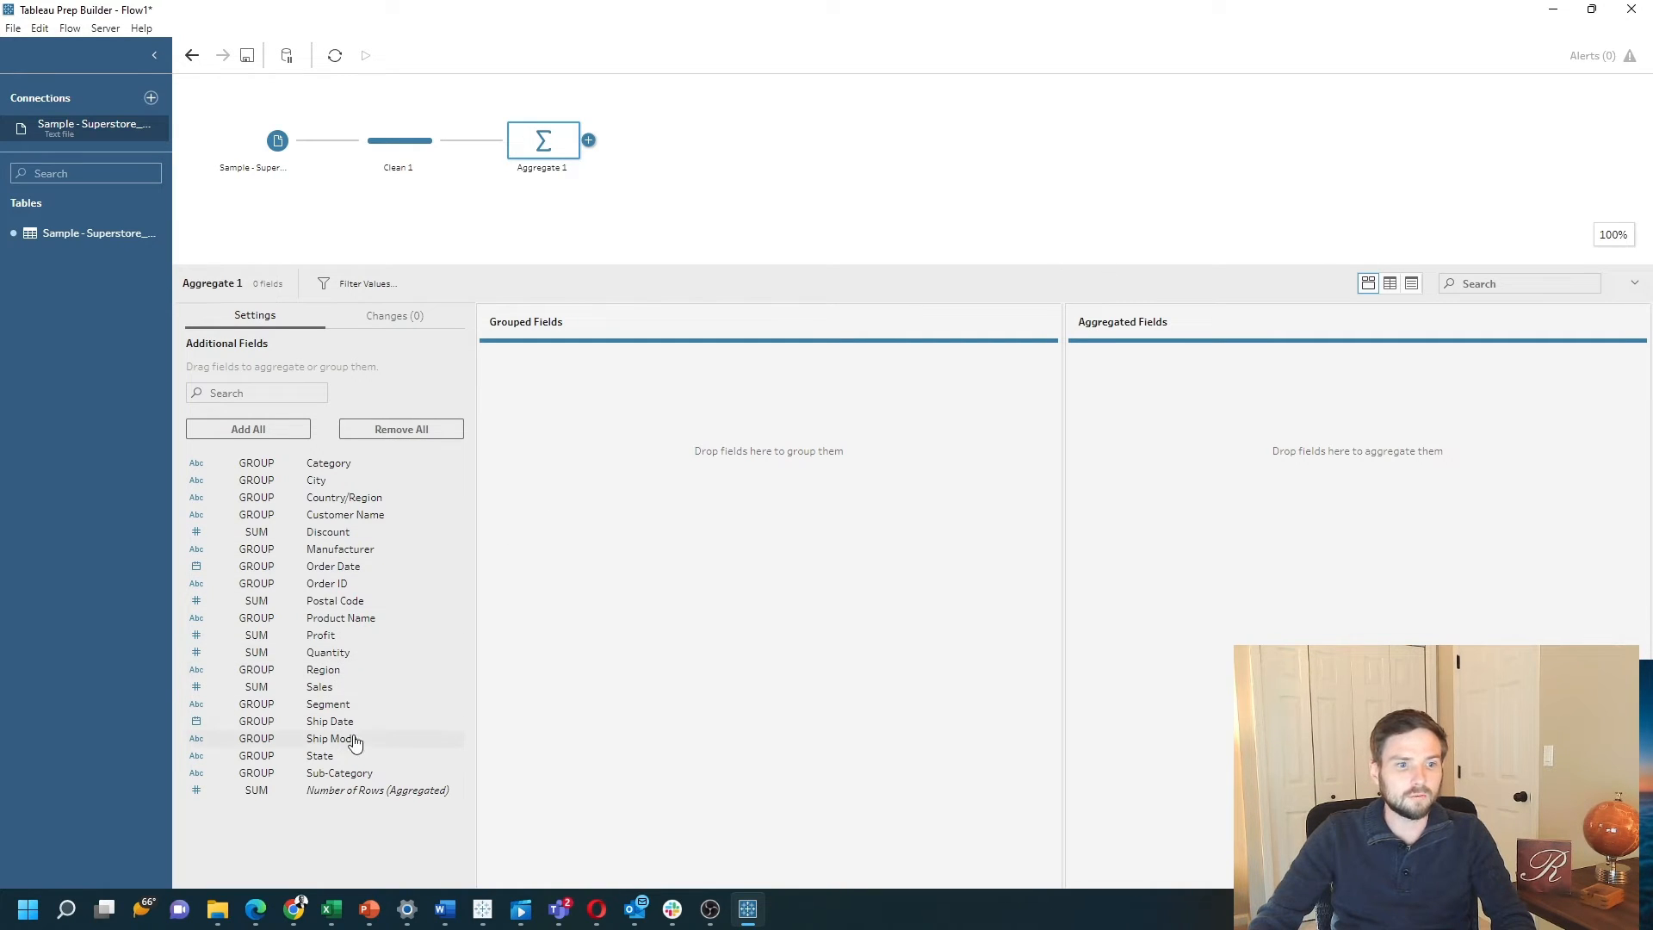
Search 'reg' in Additional Fields and group by Region and Category, yielding 12 rows.
click(256, 392)
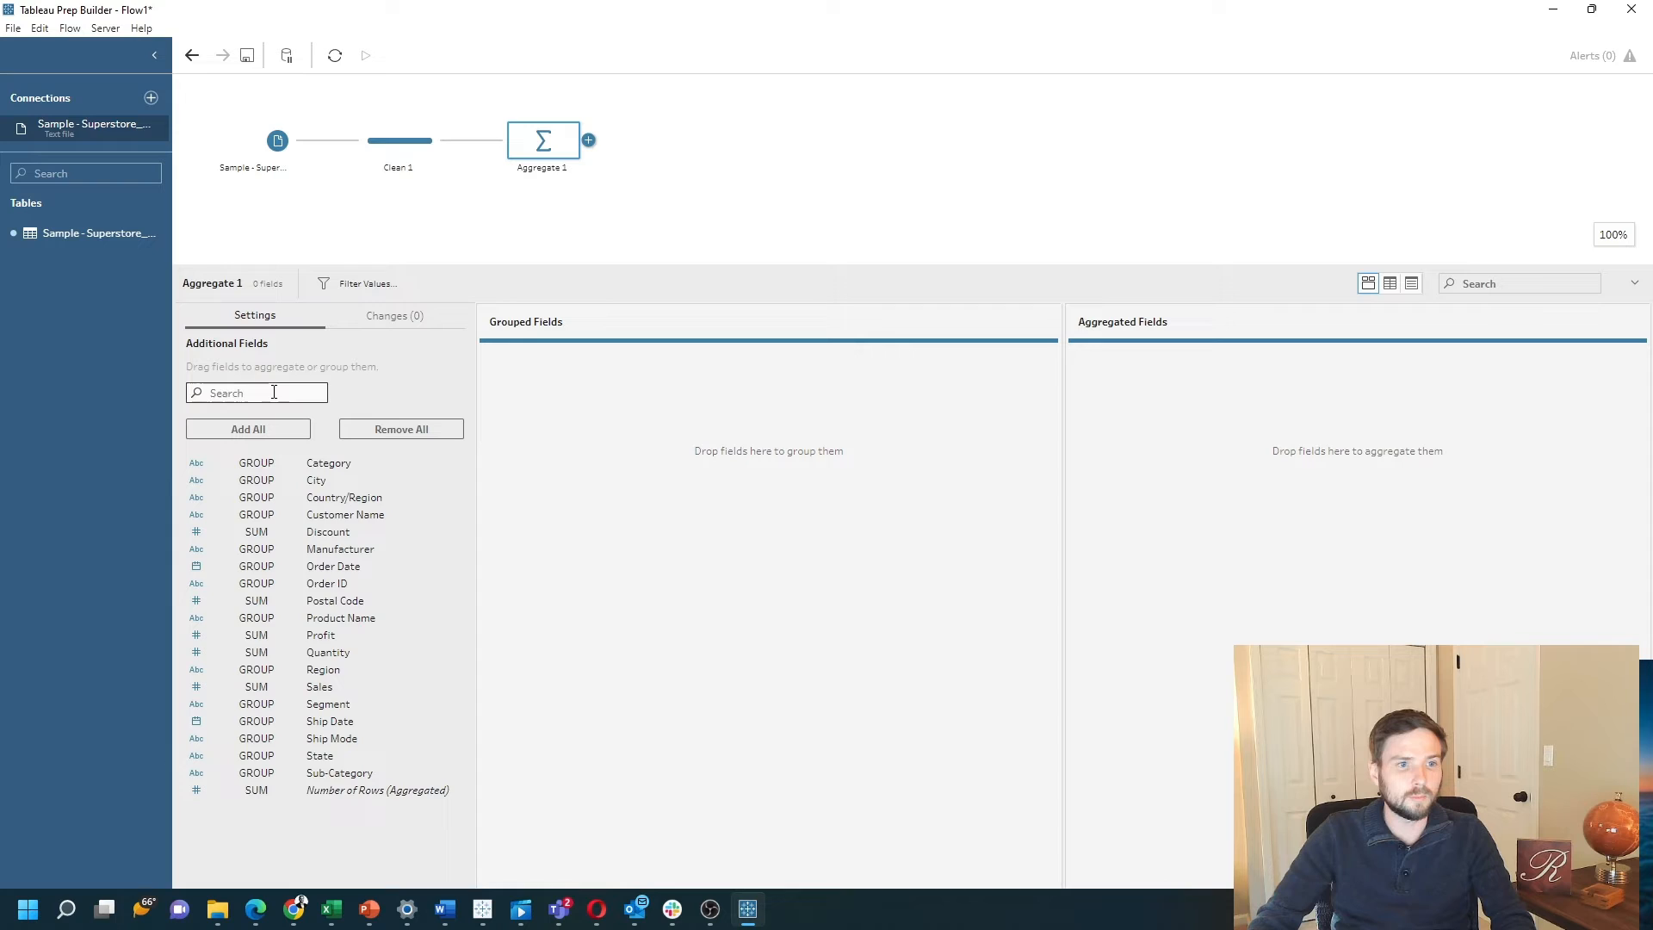
text(reg)
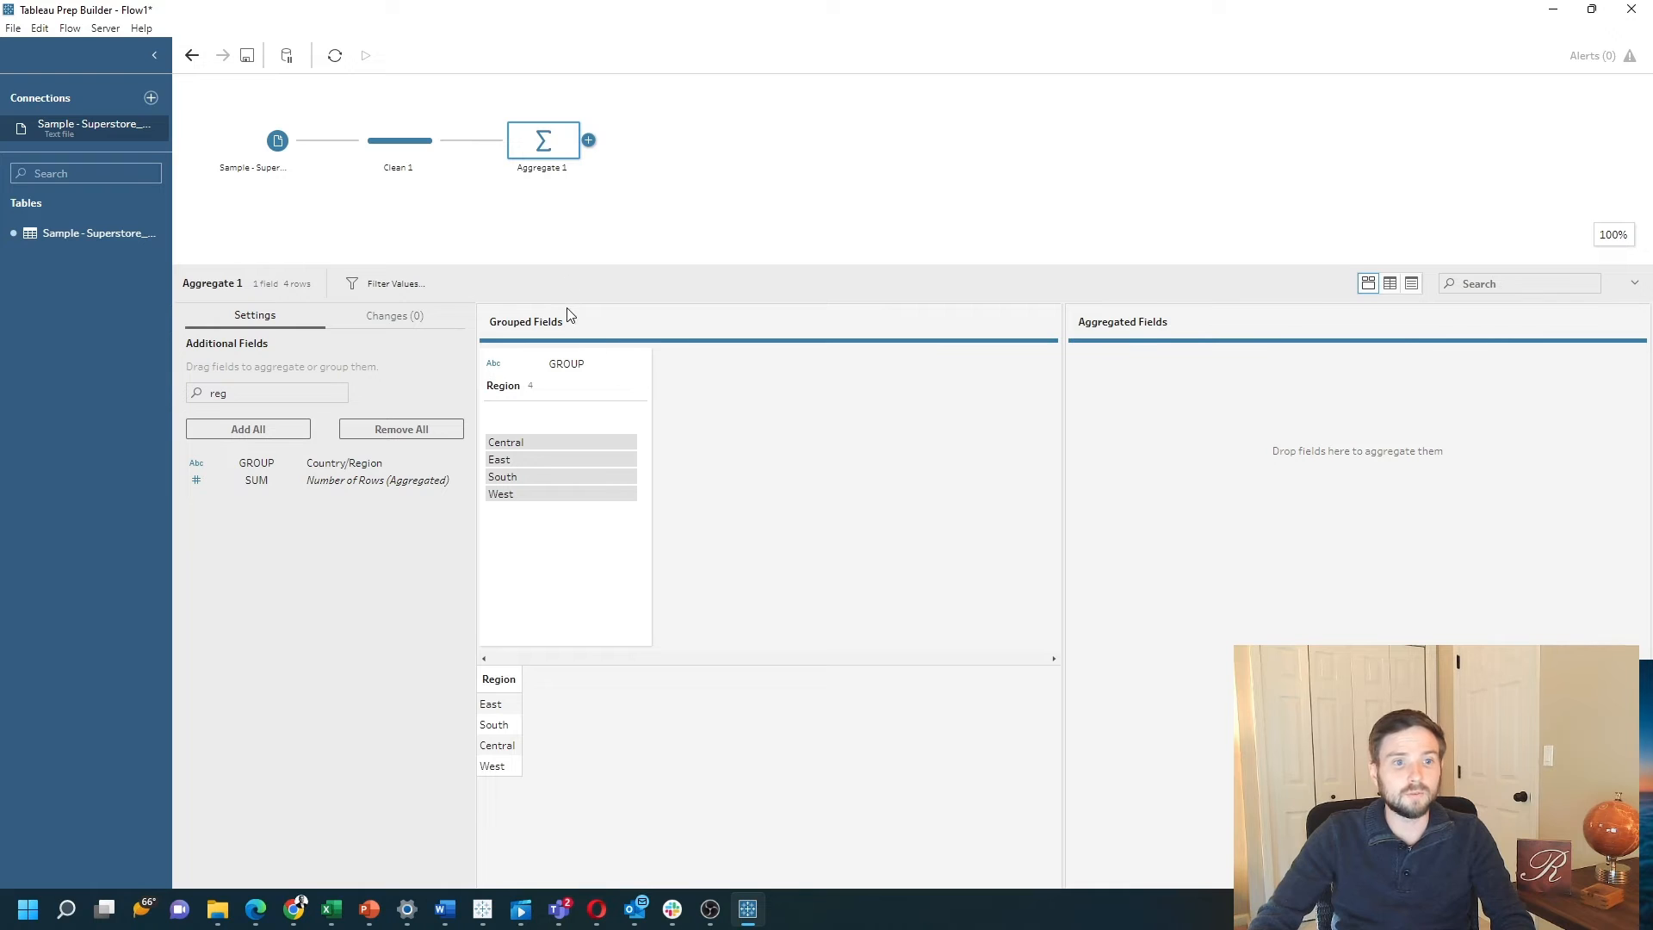
click(265, 393)
text(cat)
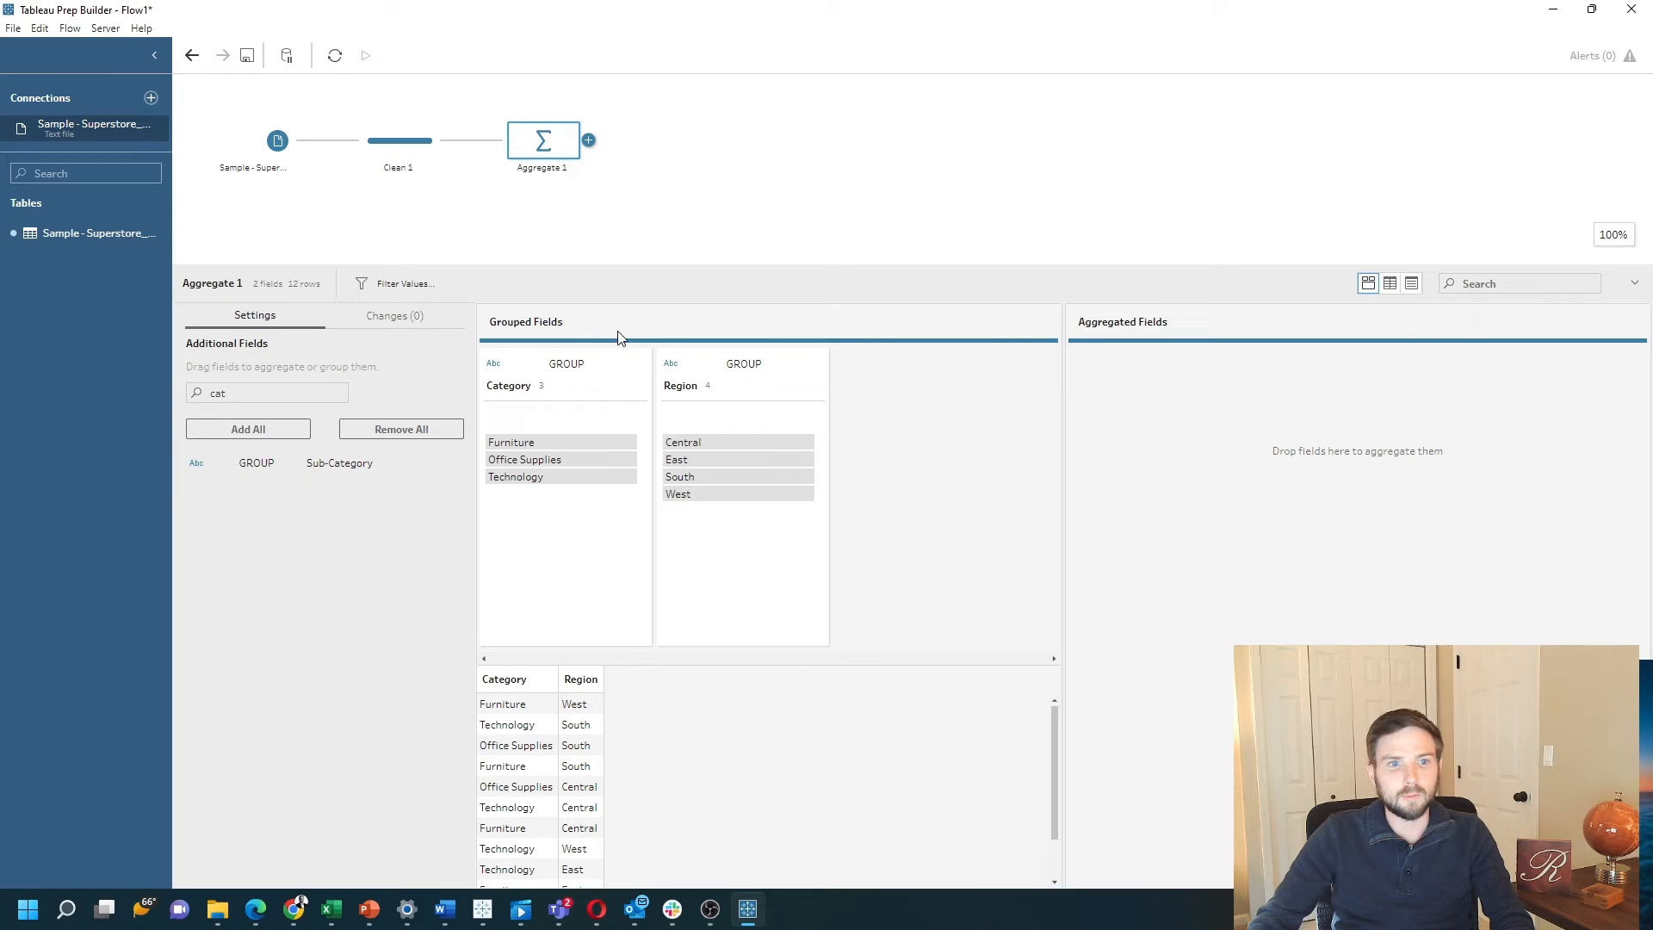
mouse_move(169, 402)
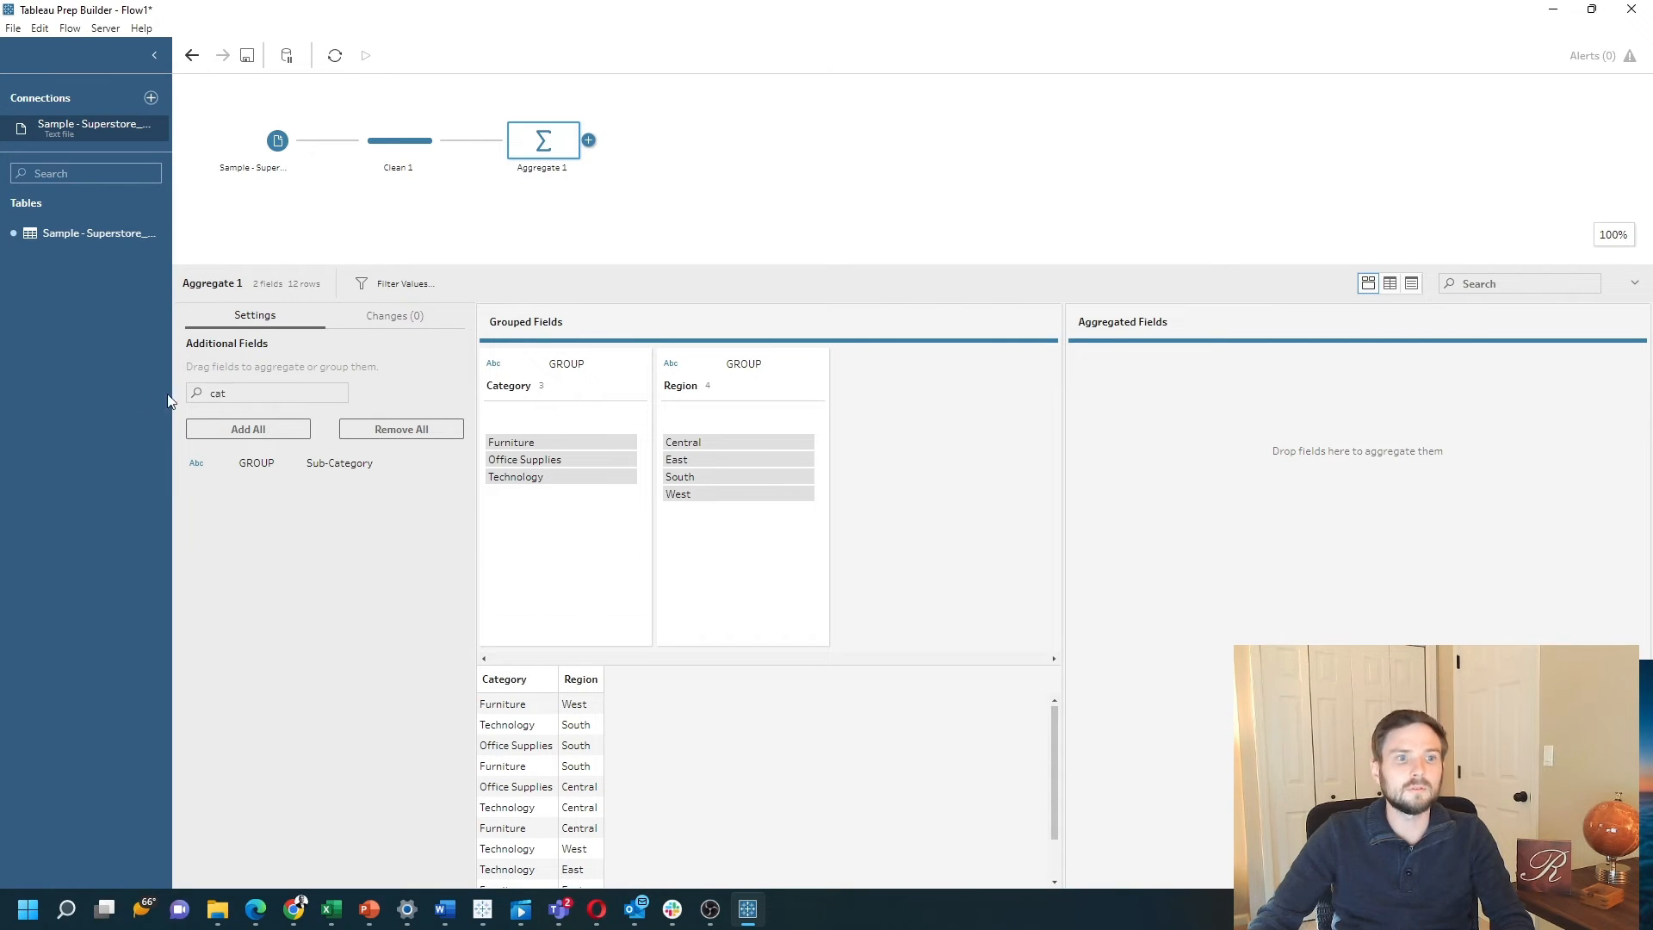
Search 'sal' and add Sales as a SUM aggregated field.
text(sal)
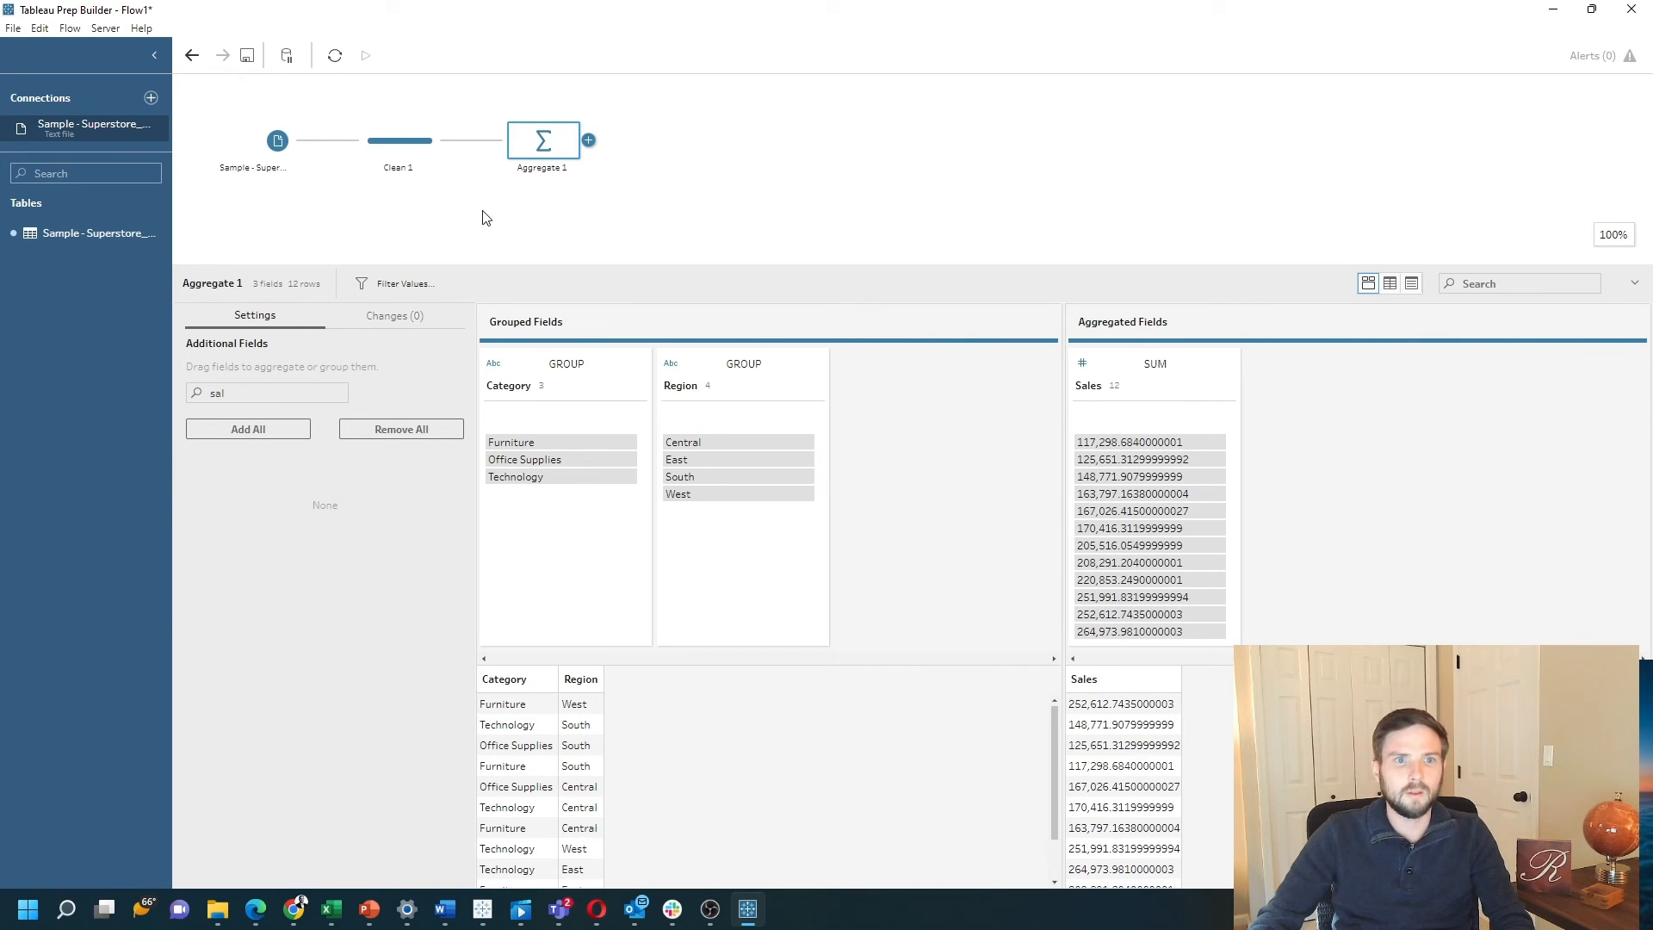
mouse_move(581, 114)
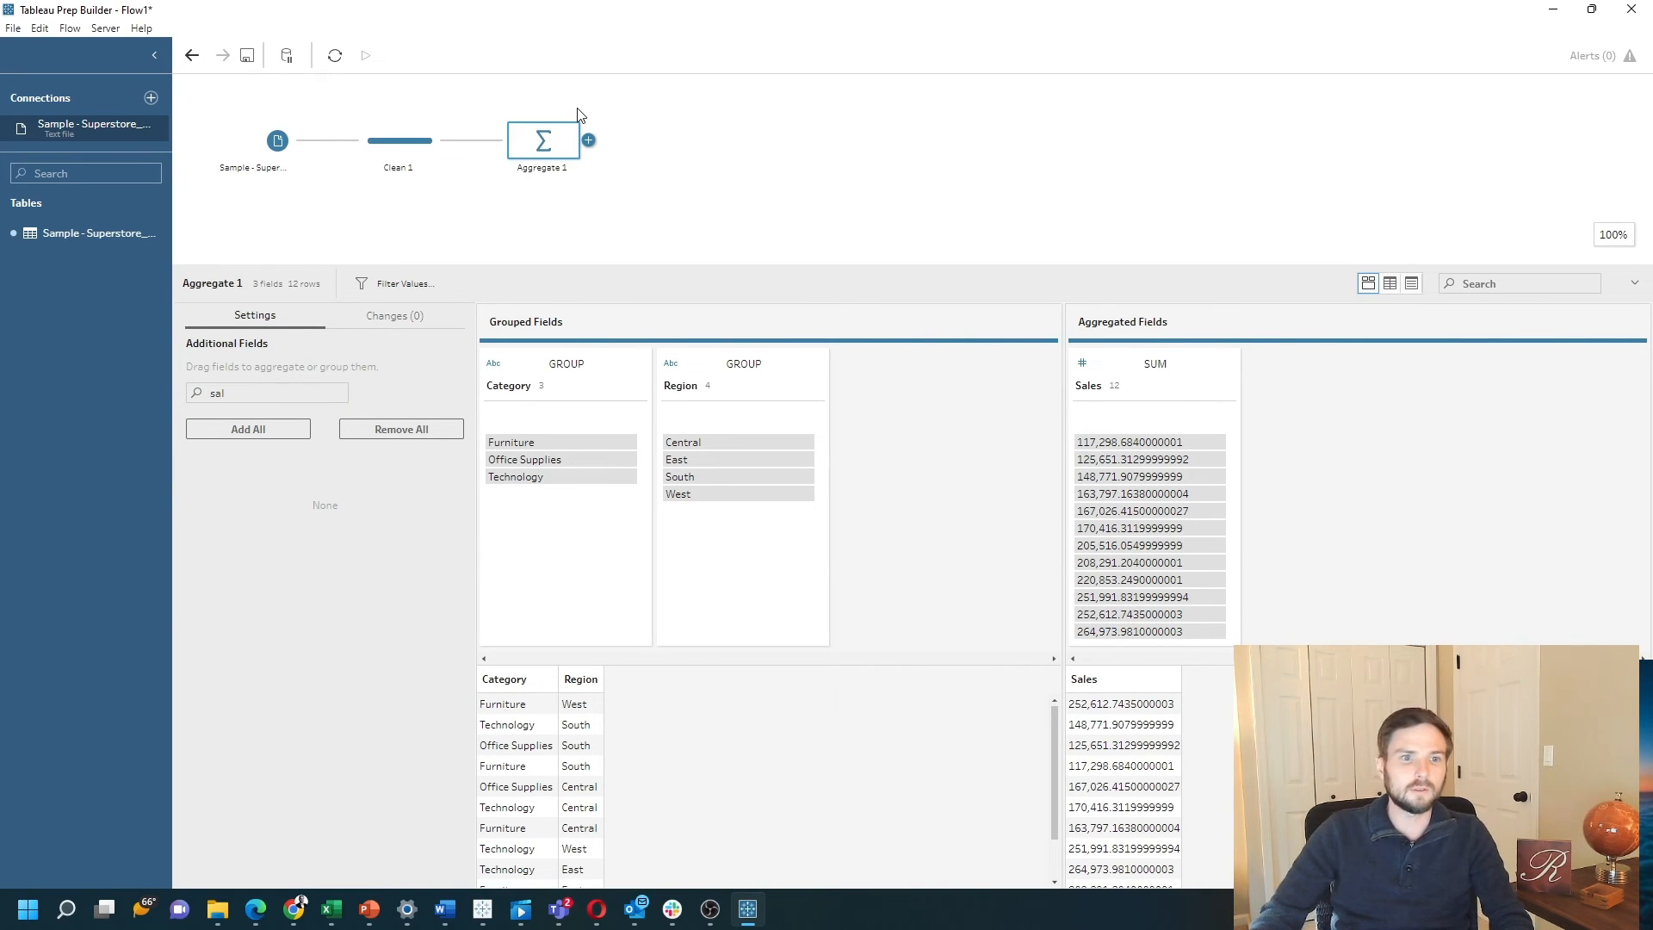
mouse_move(558, 353)
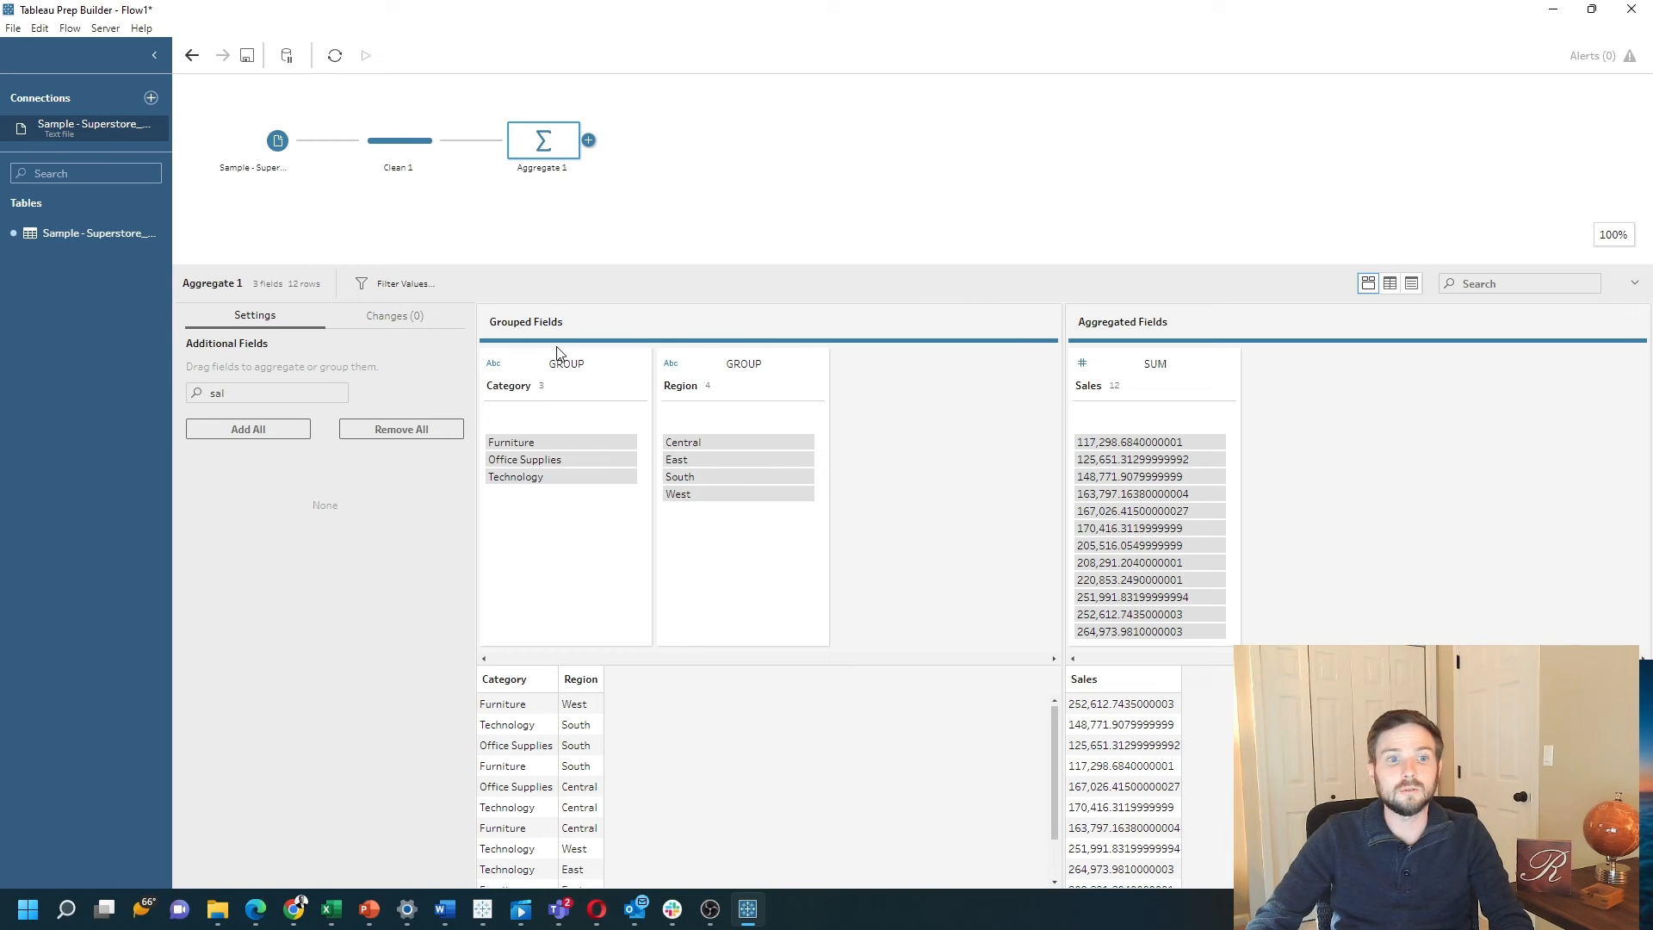
mouse_move(763, 415)
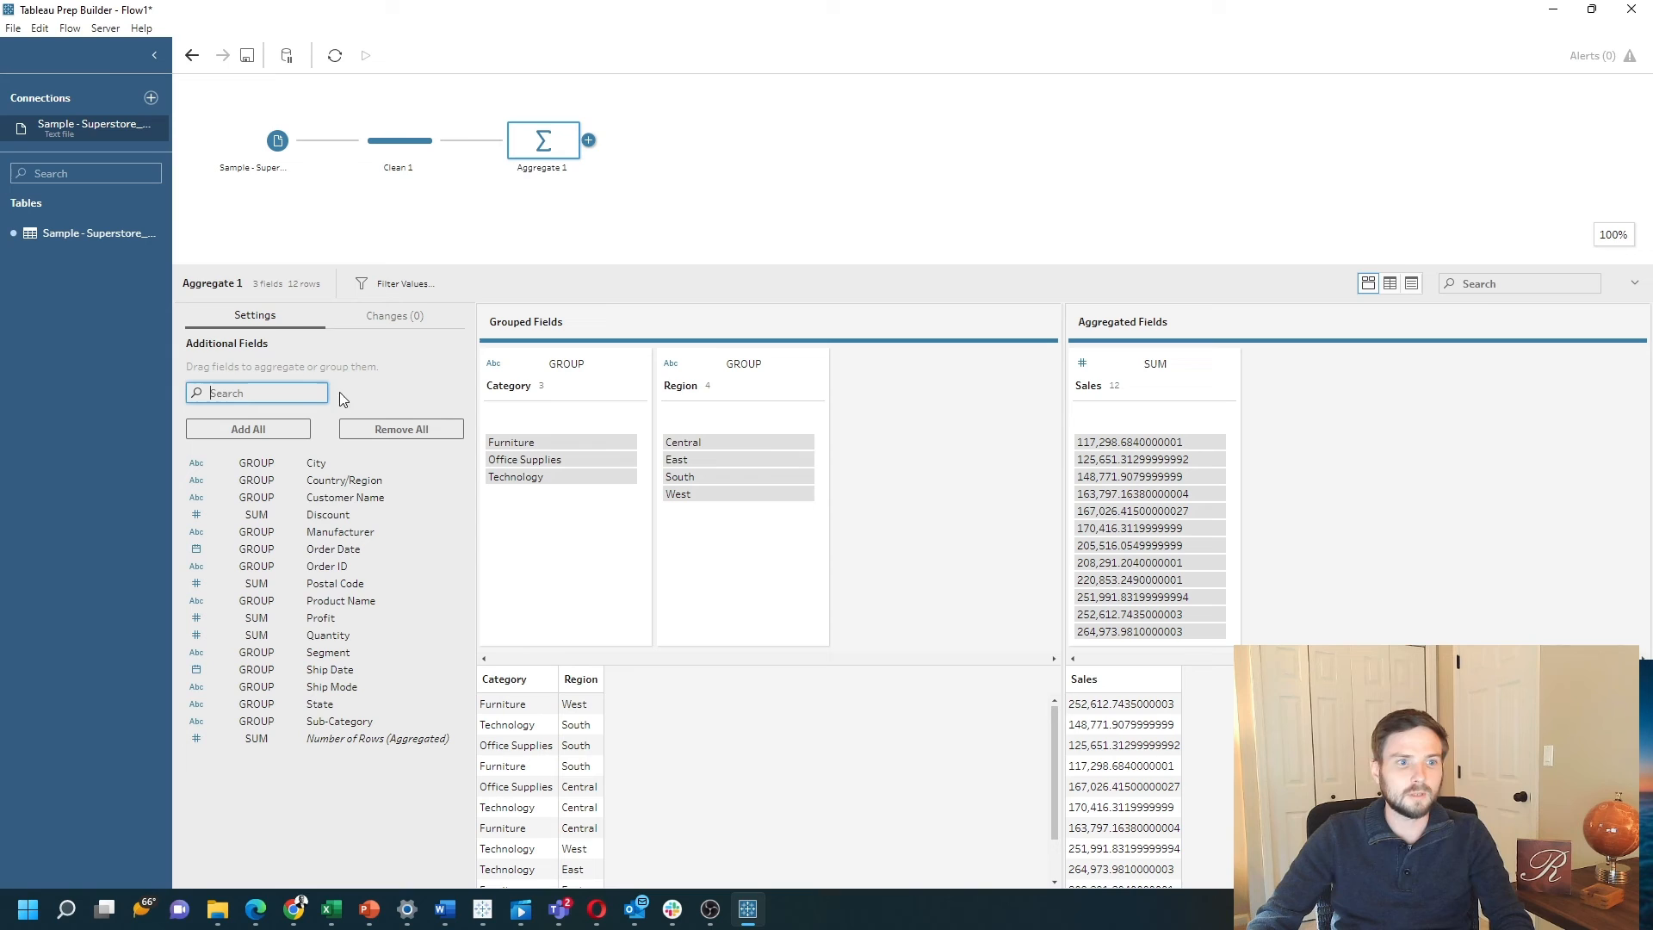
click(1154, 363)
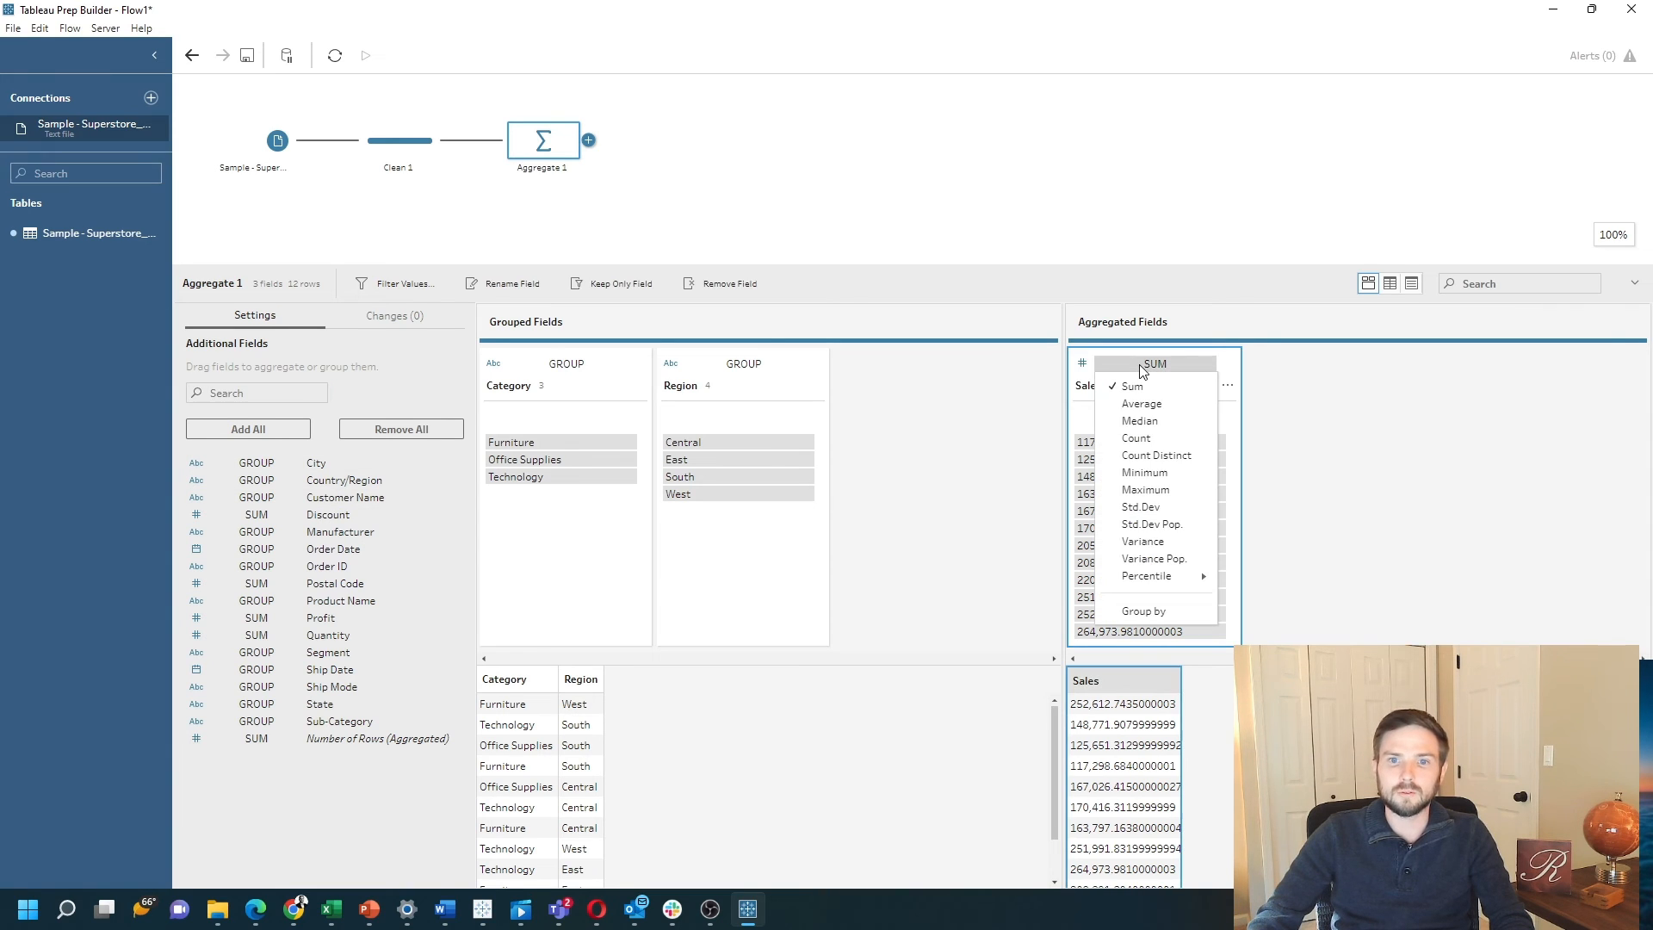
mouse_move(1159, 386)
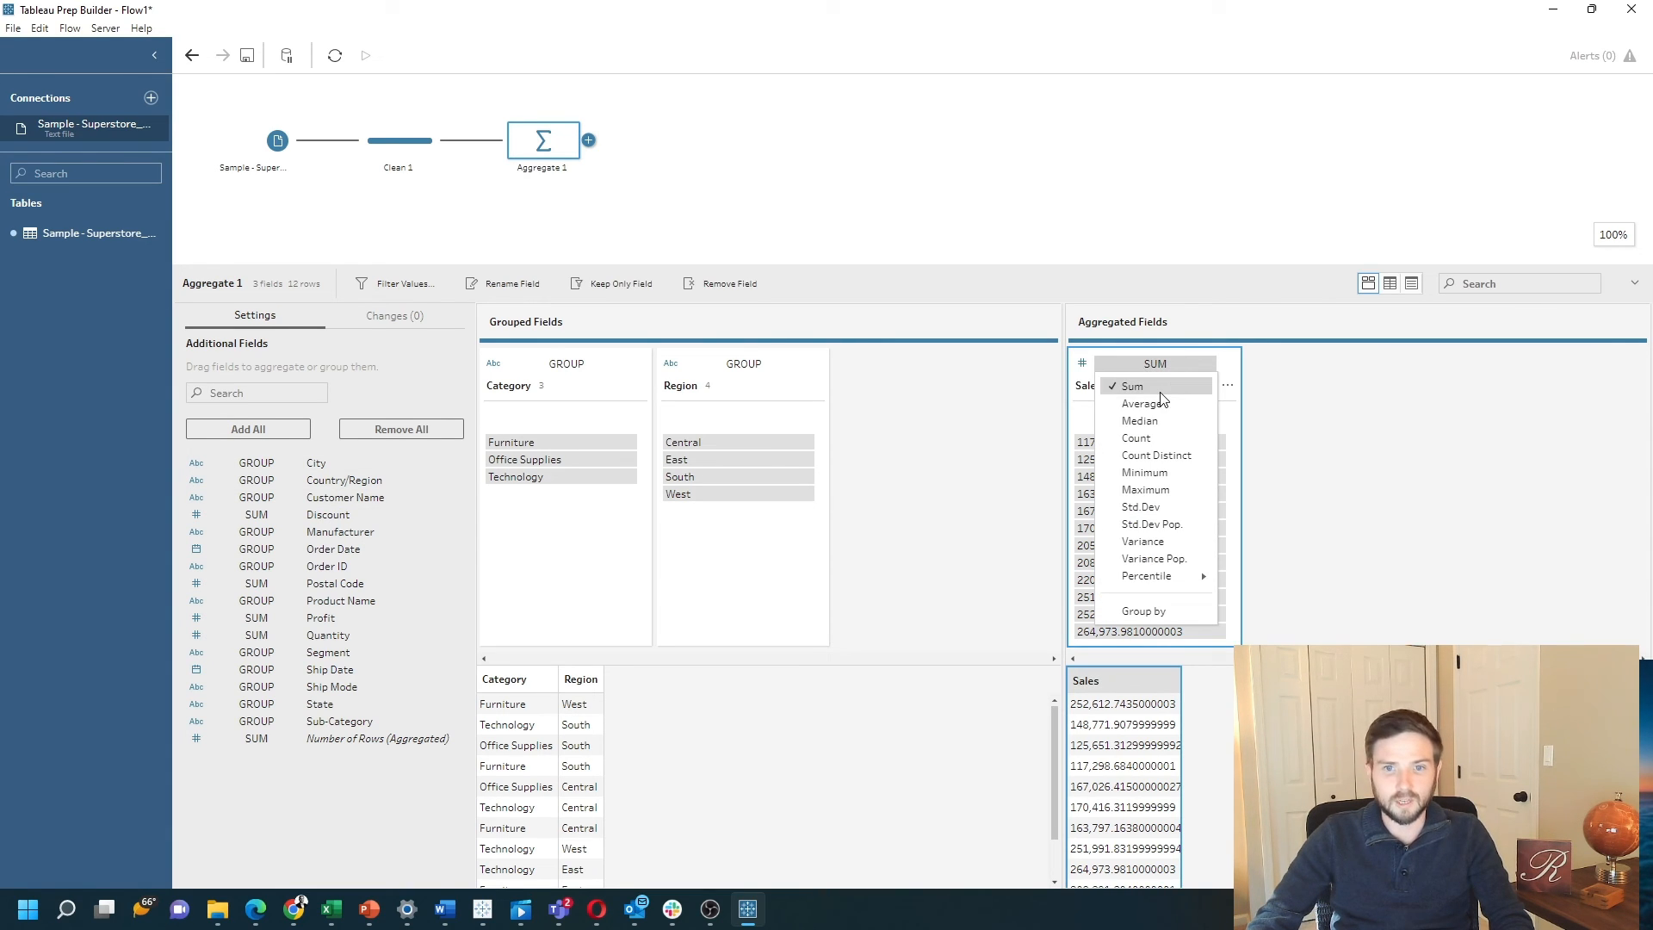
mouse_move(1167, 384)
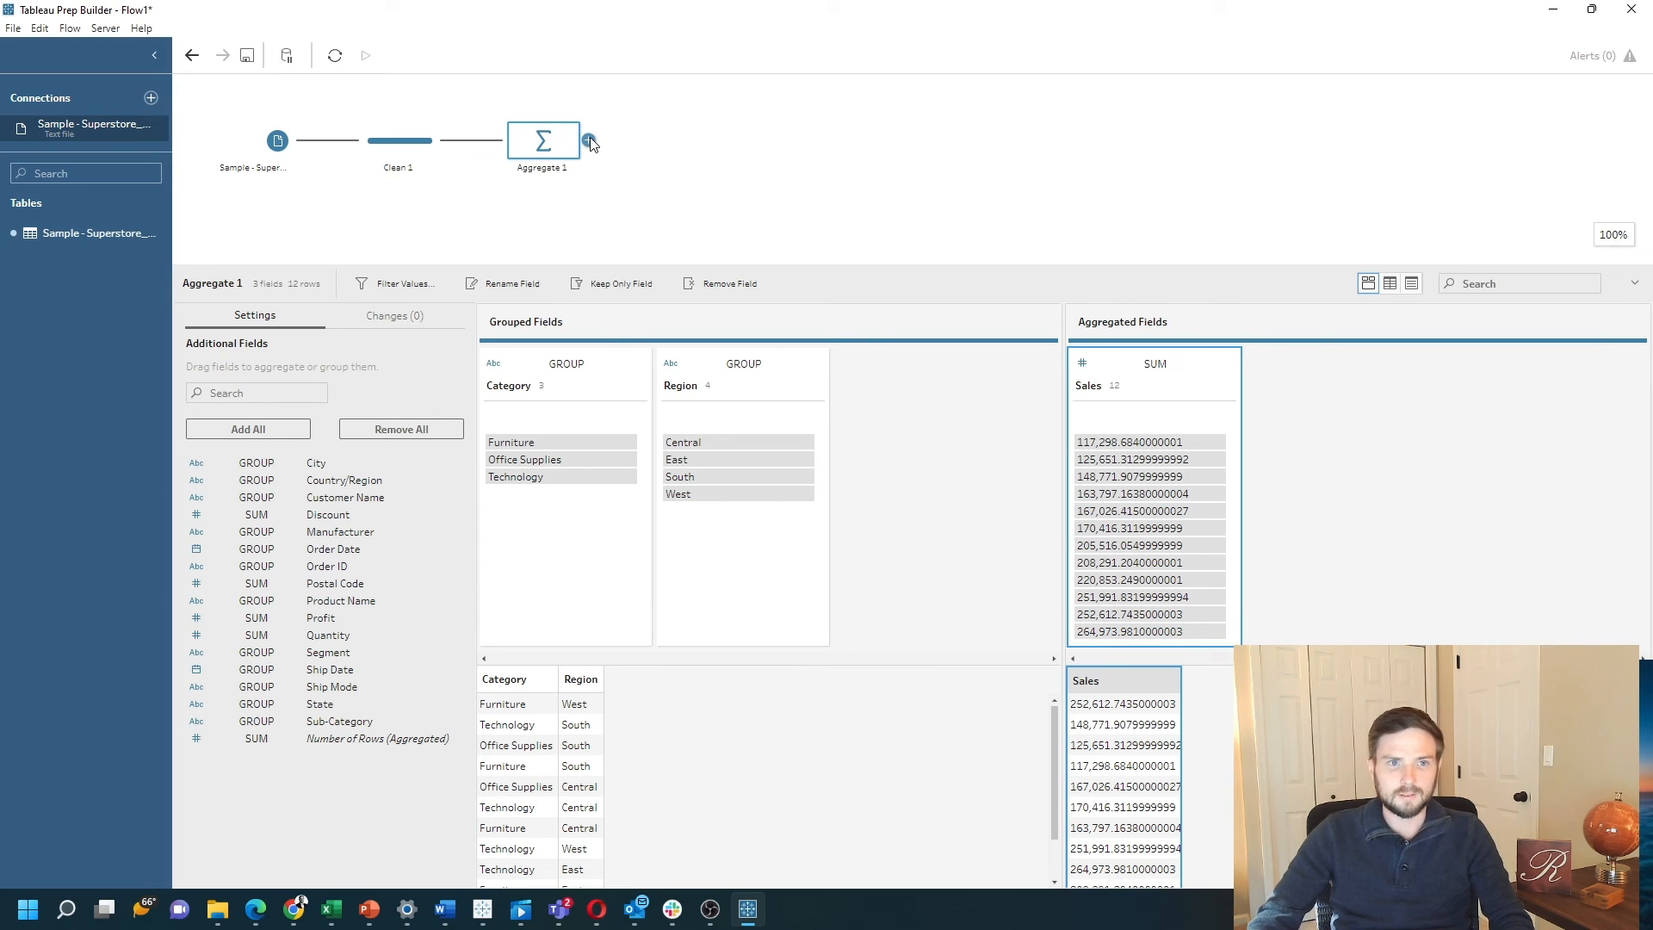
Add a Clean 2 step after Aggregate 1 to preview the 12 summed-Sales rows.
click(591, 139)
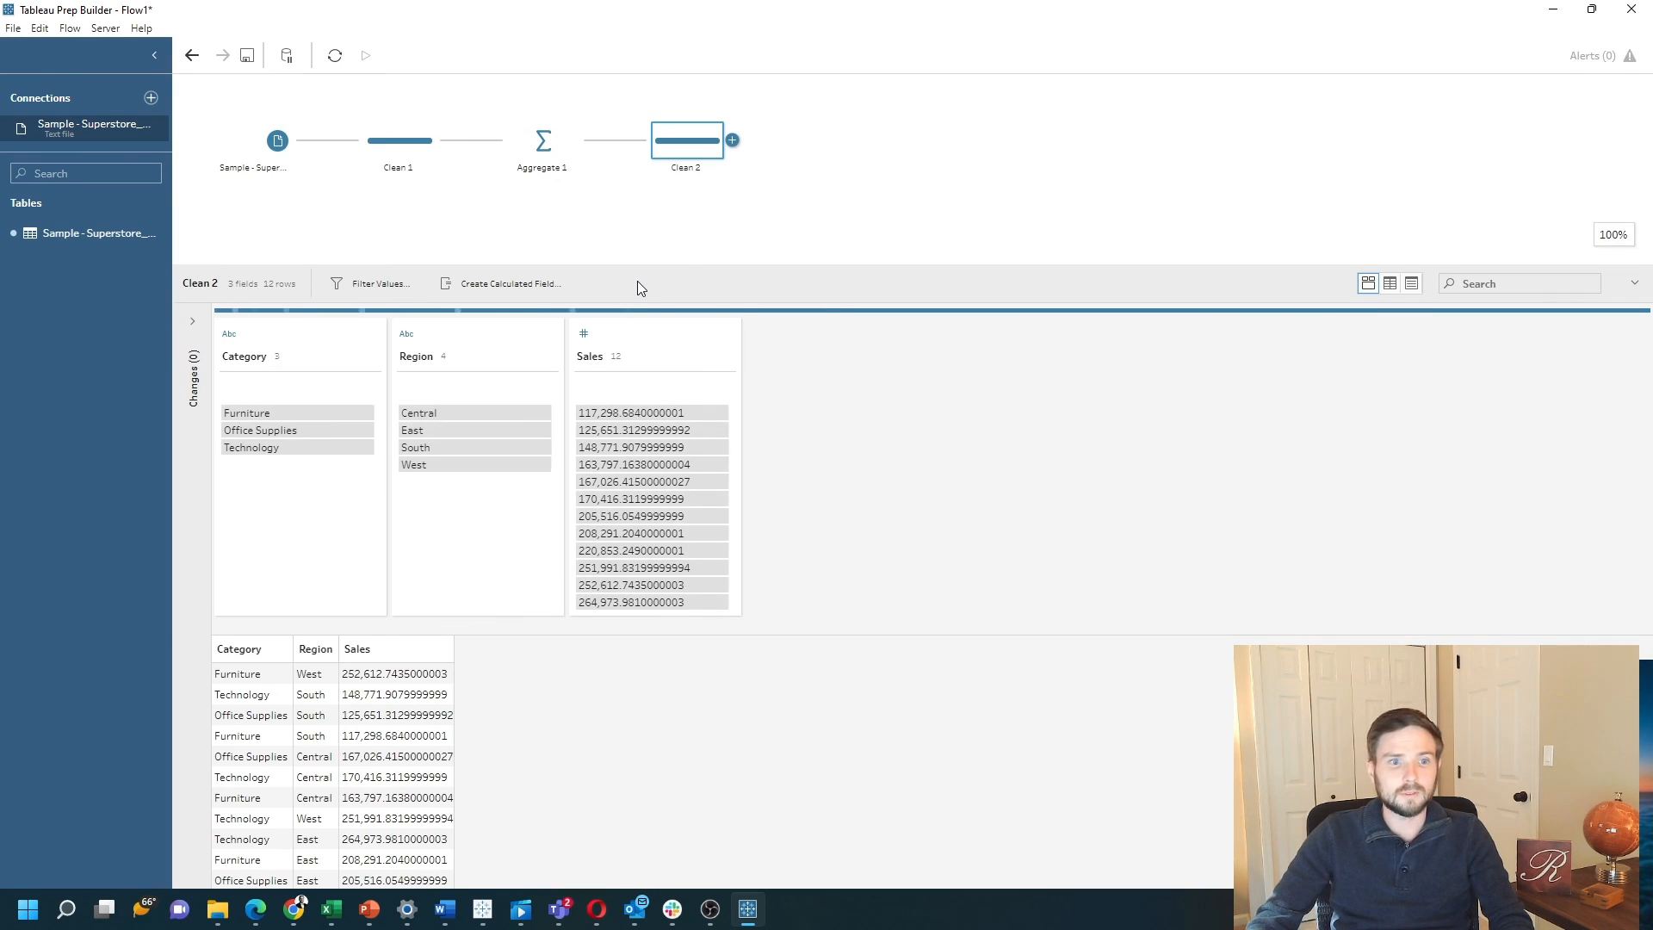
mouse_move(361, 736)
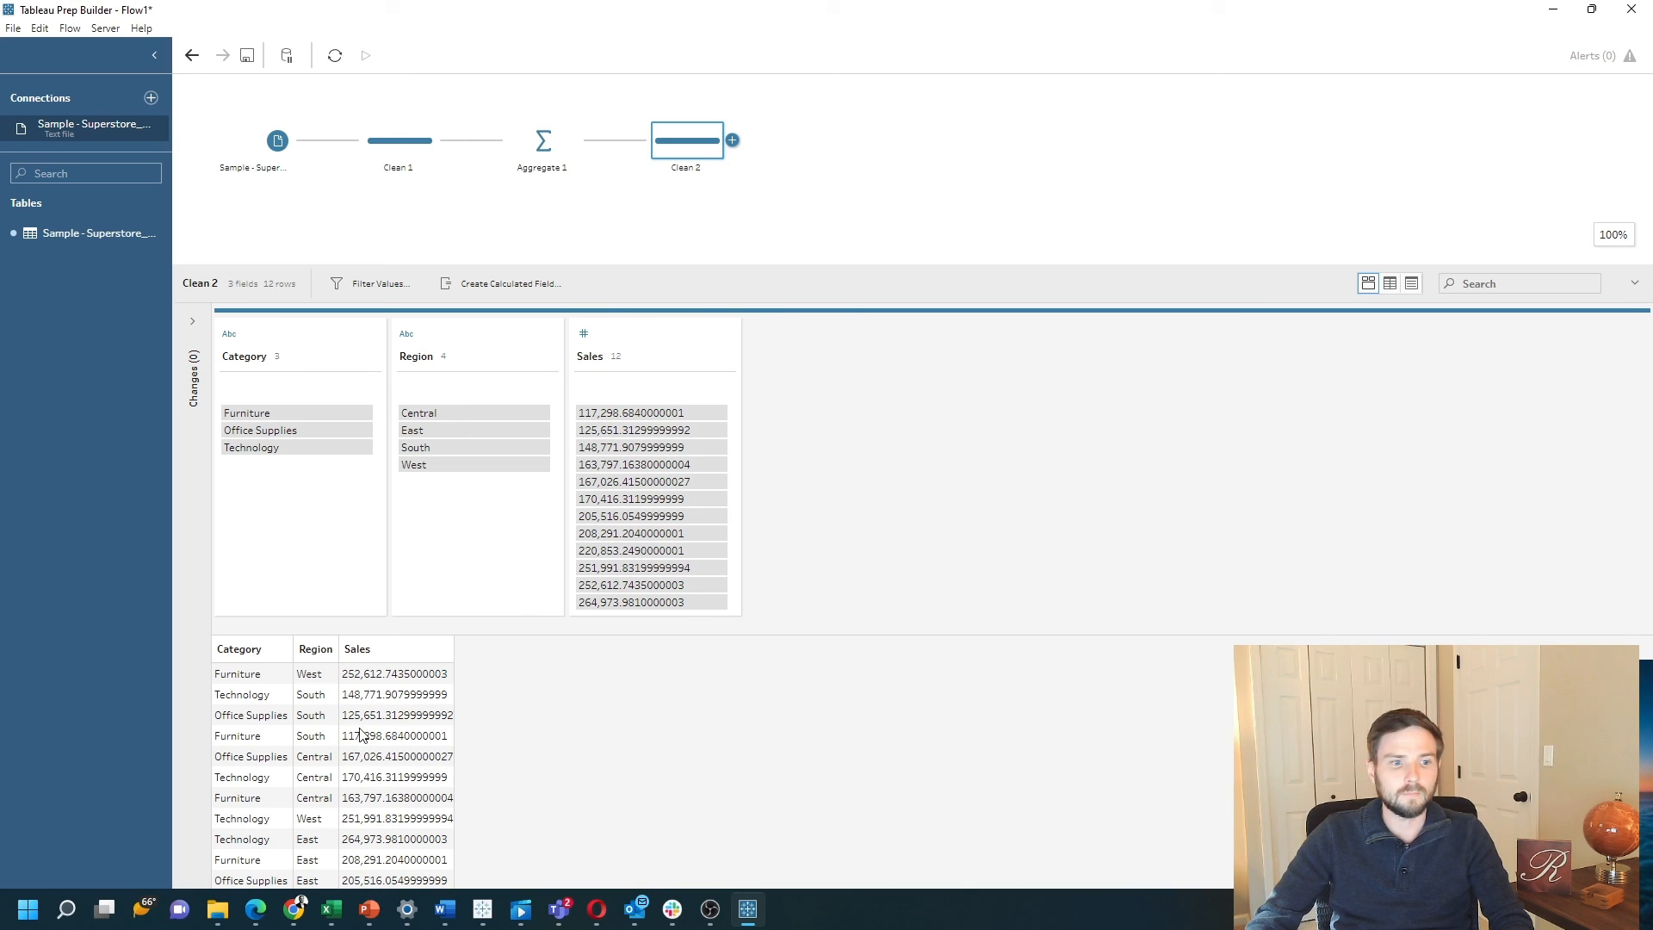
mouse_move(312, 682)
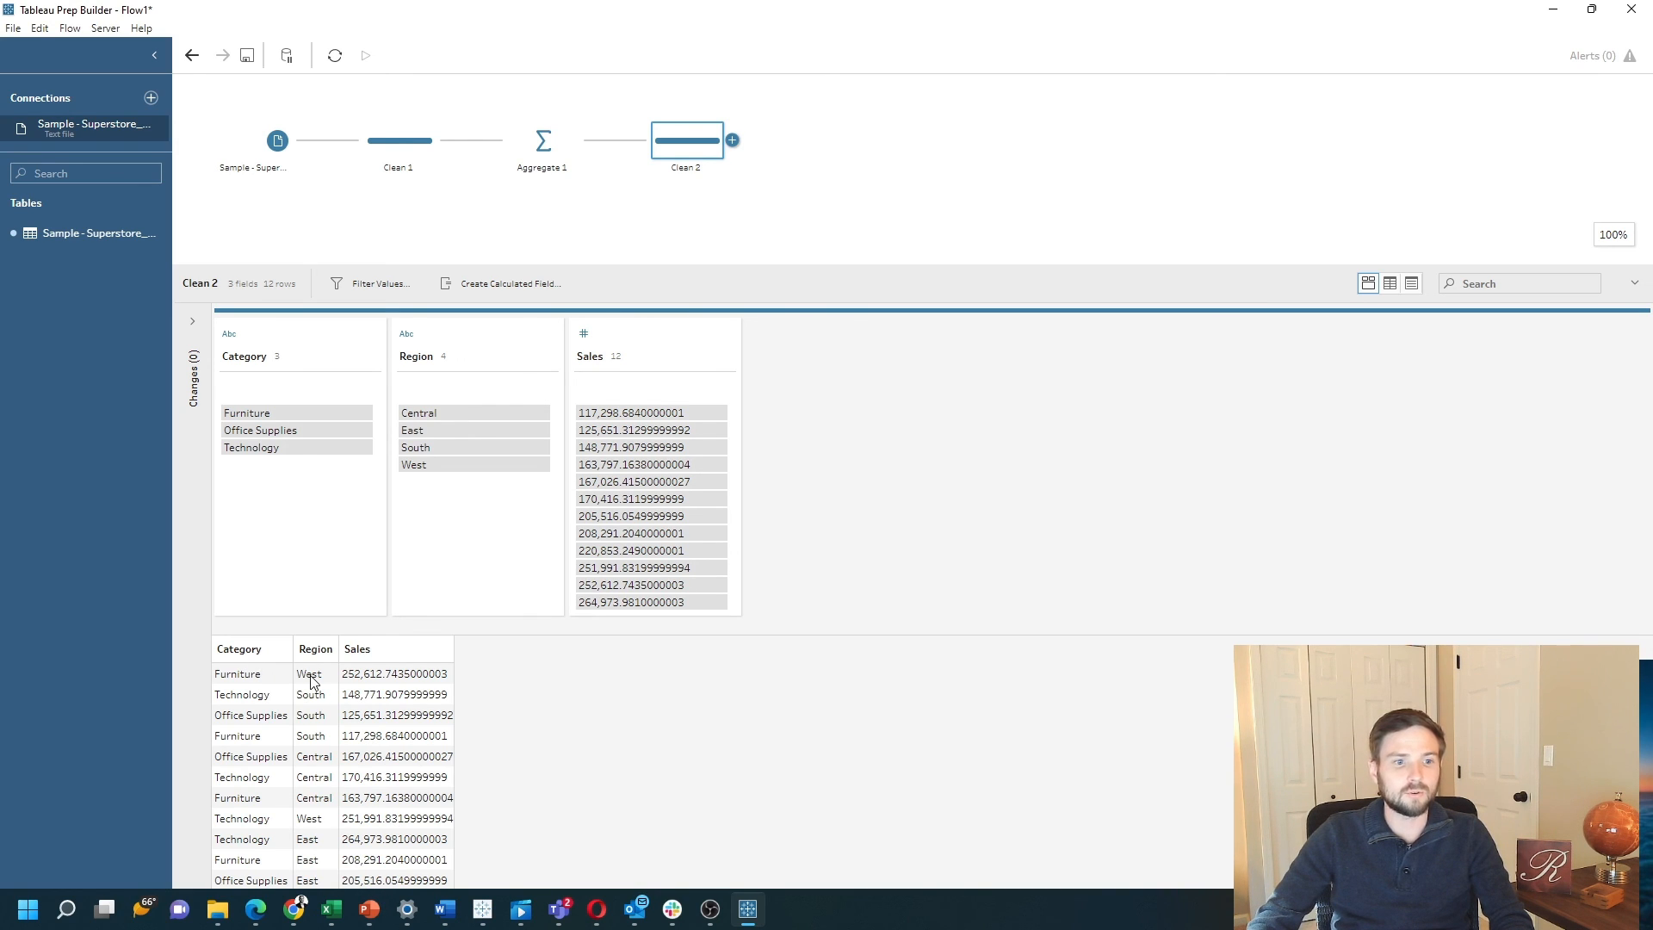
mouse_move(384, 684)
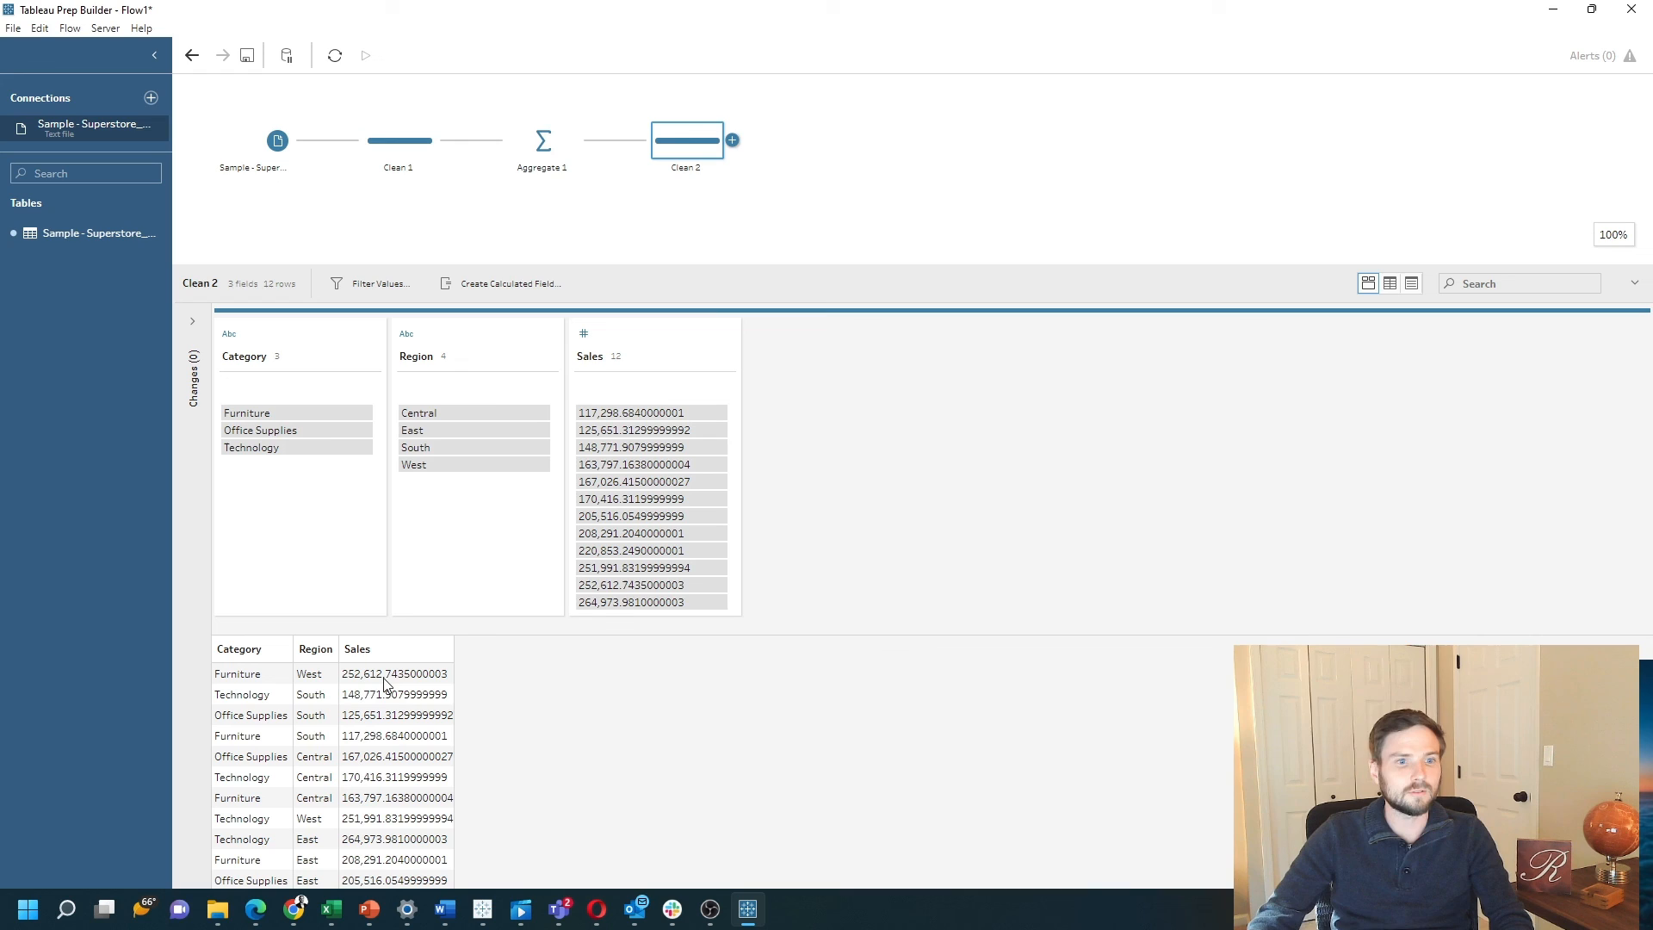